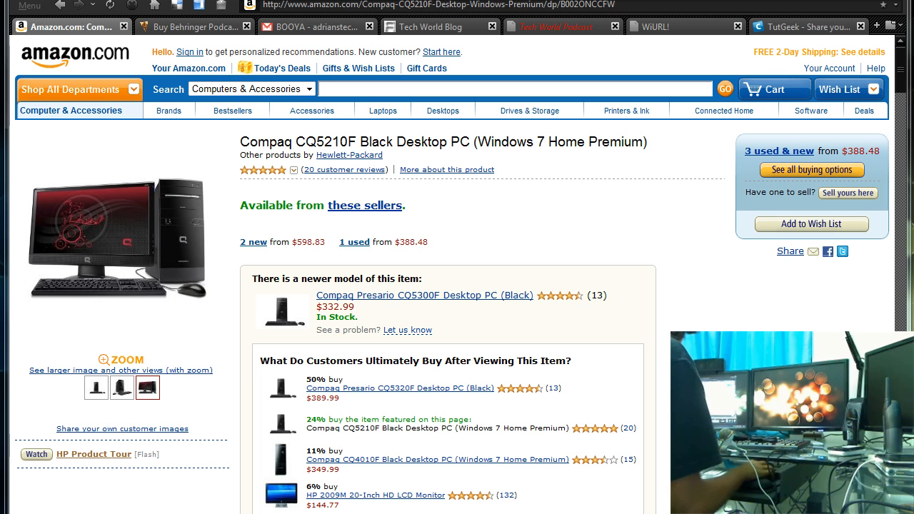
# - View the Compaq desktop's enlarged product photo on Amazon, then scroll down the listing
pyautogui.doubleClick(323, 143)
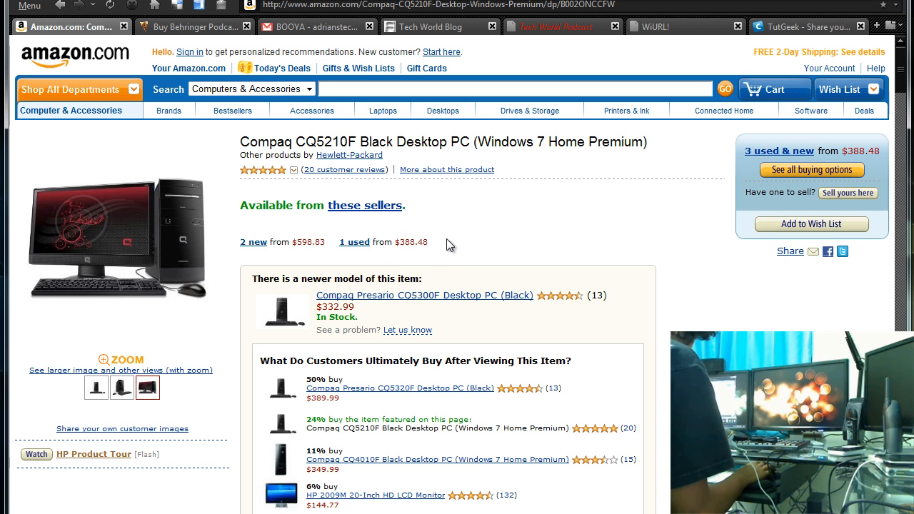
pyautogui.moveTo(192, 287)
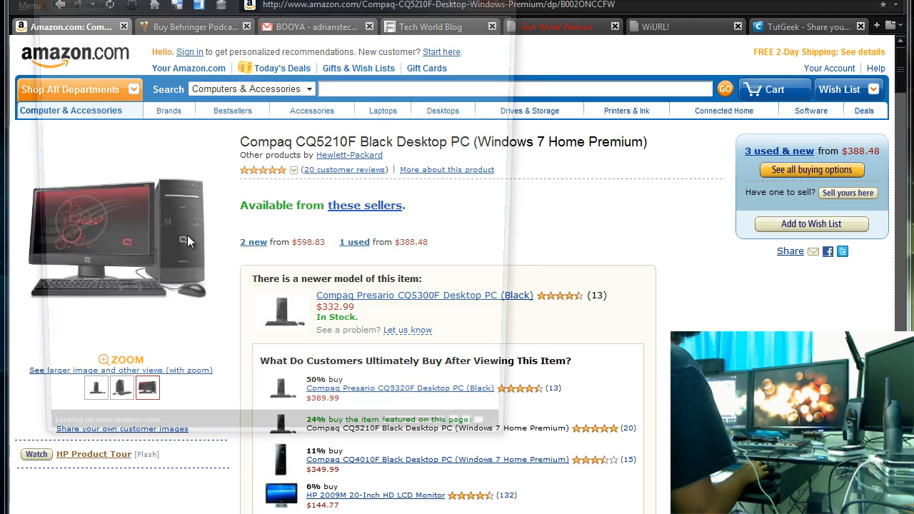
pyautogui.click(120, 360)
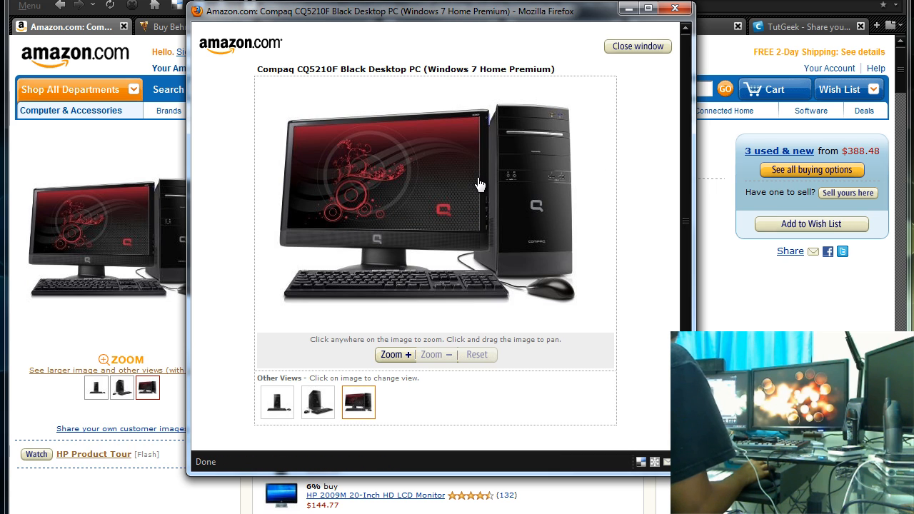
pyautogui.moveTo(423, 406)
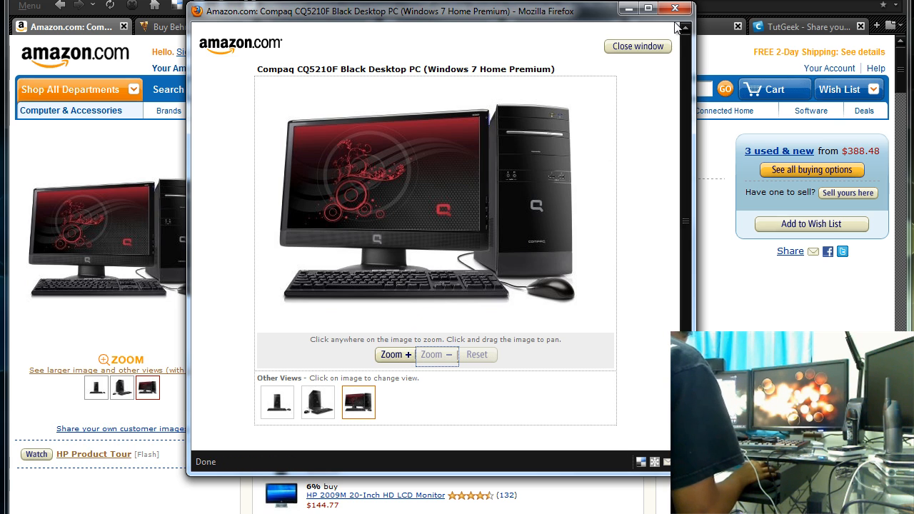
pyautogui.click(637, 46)
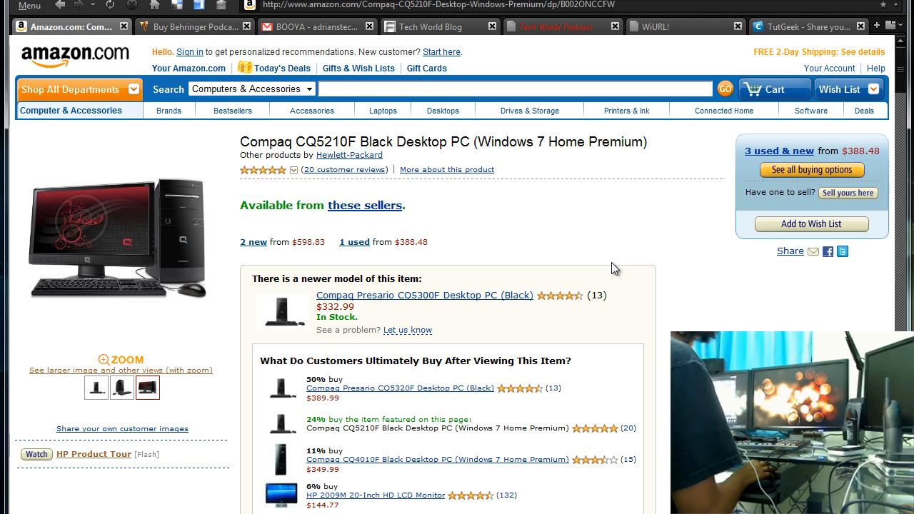
pyautogui.moveTo(626, 275)
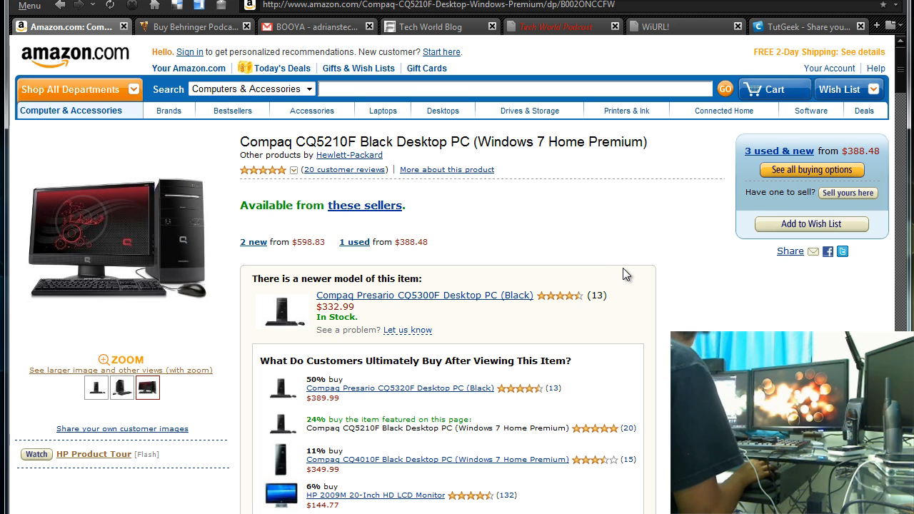
pyautogui.scroll(-3)
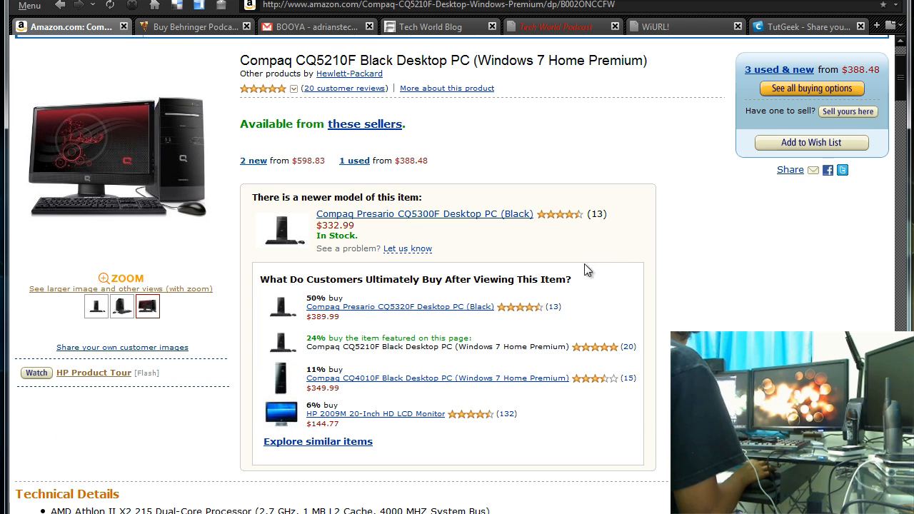
pyautogui.moveTo(191, 163)
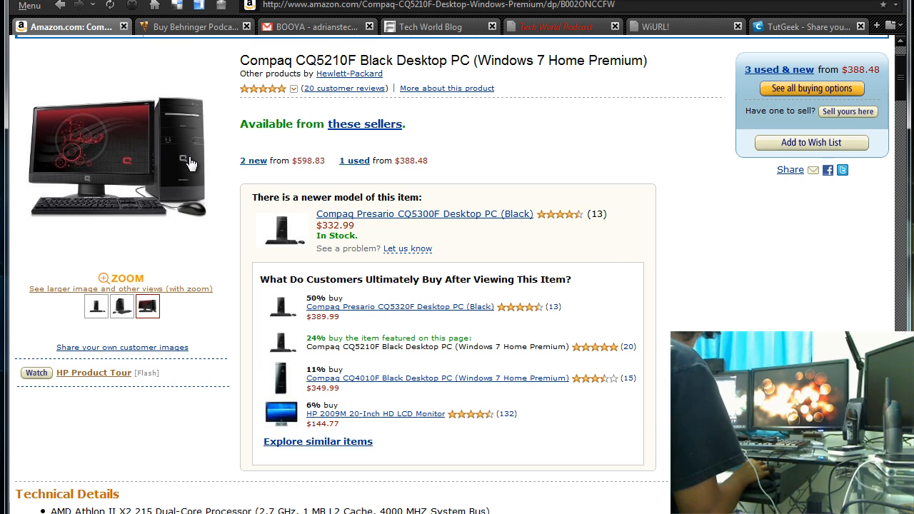
pyautogui.moveTo(210, 206)
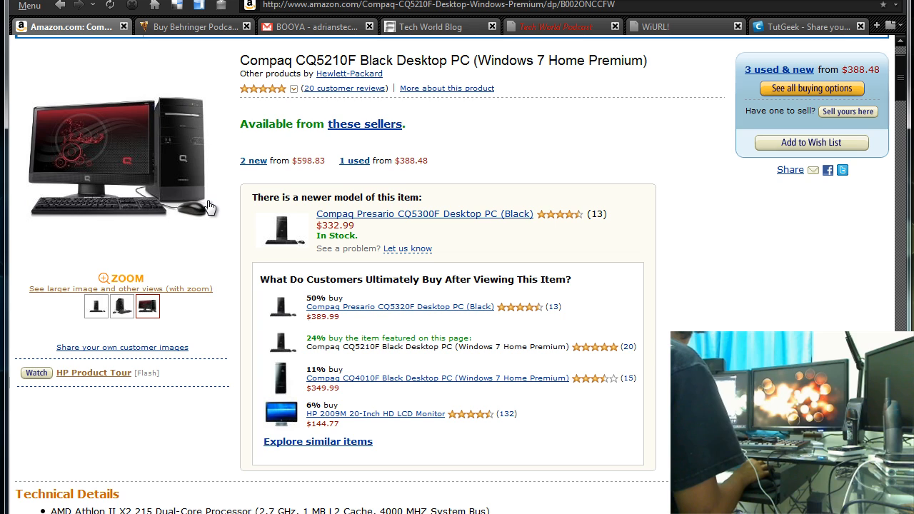
pyautogui.moveTo(515, 93)
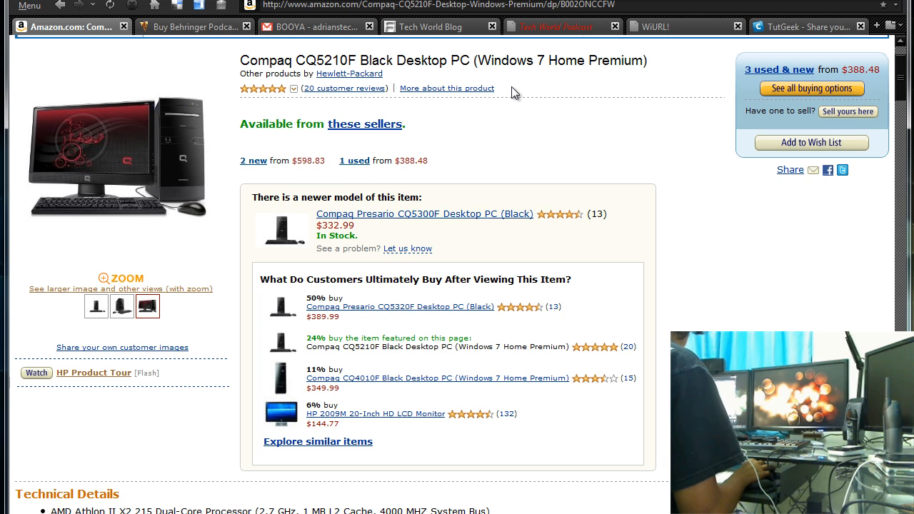
pyautogui.moveTo(656, 174)
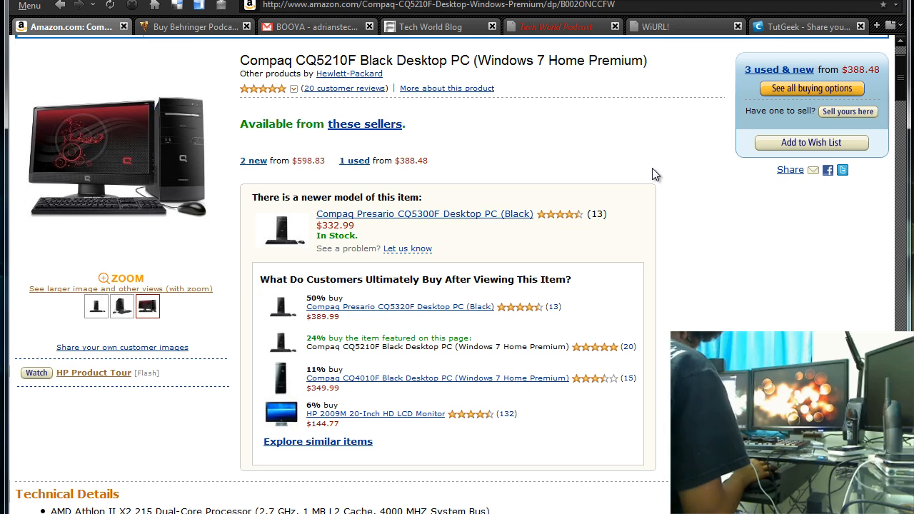
pyautogui.moveTo(664, 252)
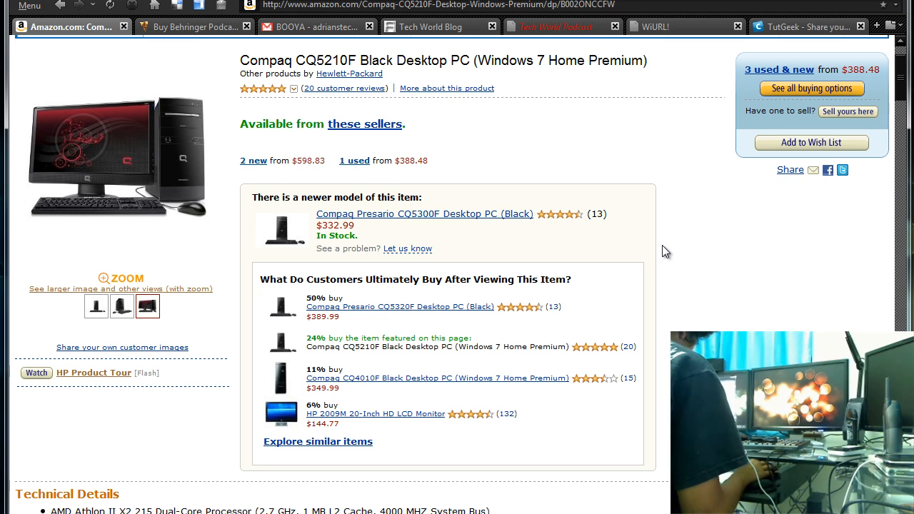
pyautogui.moveTo(203, 314)
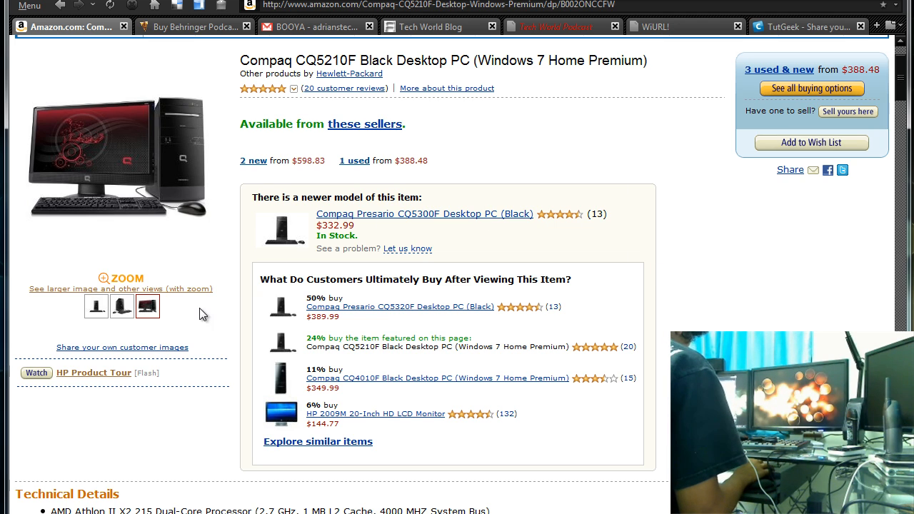
pyautogui.moveTo(177, 184)
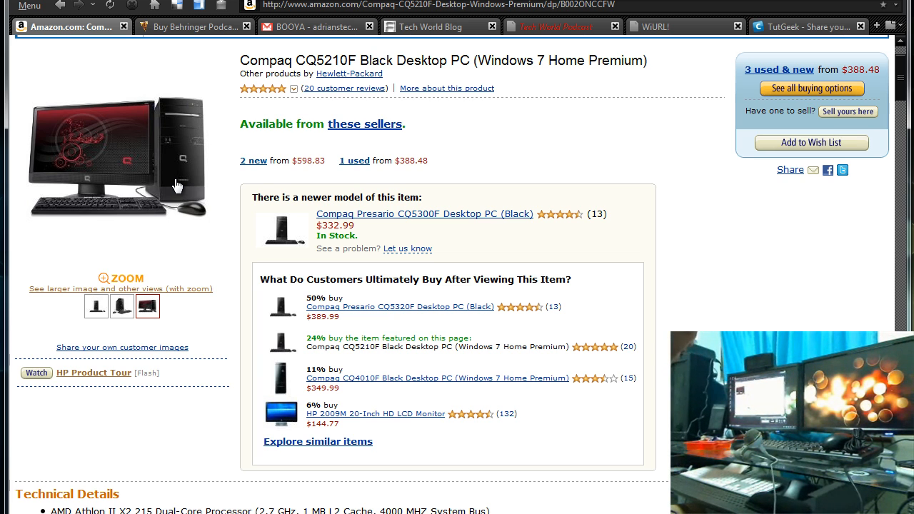
pyautogui.moveTo(236, 177)
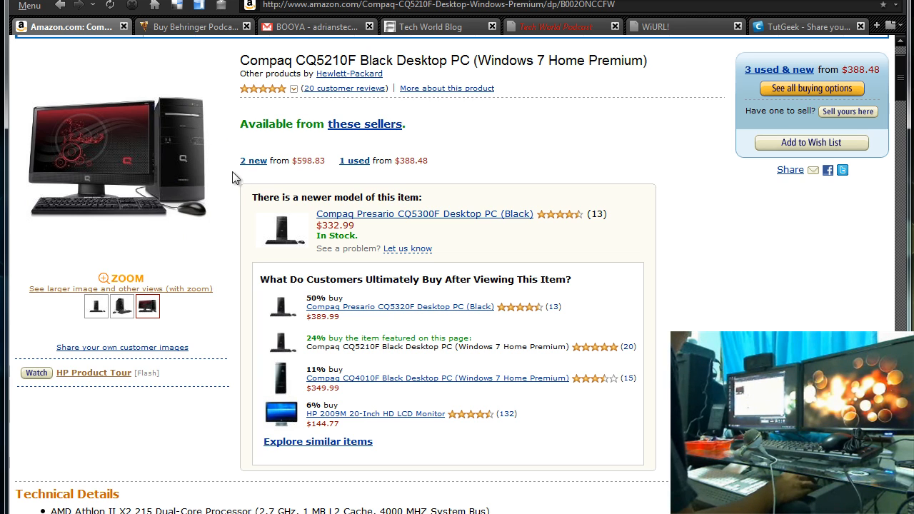
pyautogui.moveTo(610, 131)
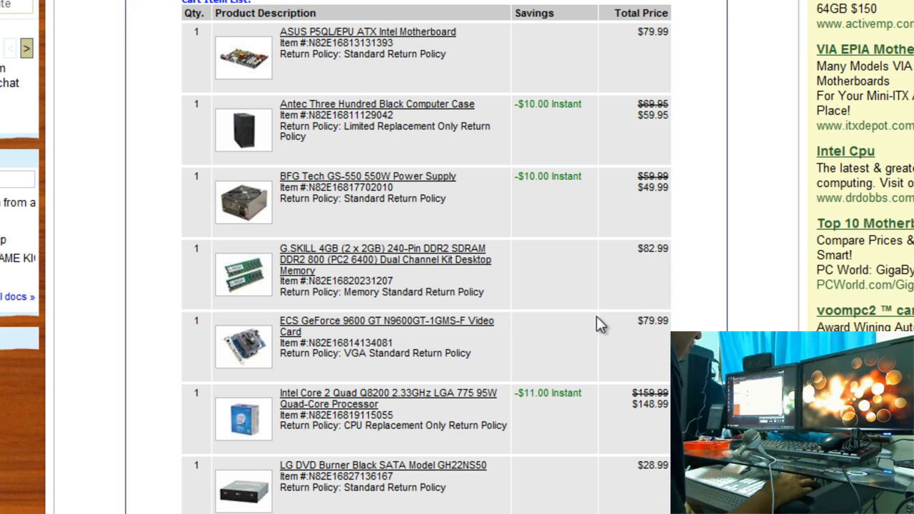
pyautogui.moveTo(552, 349)
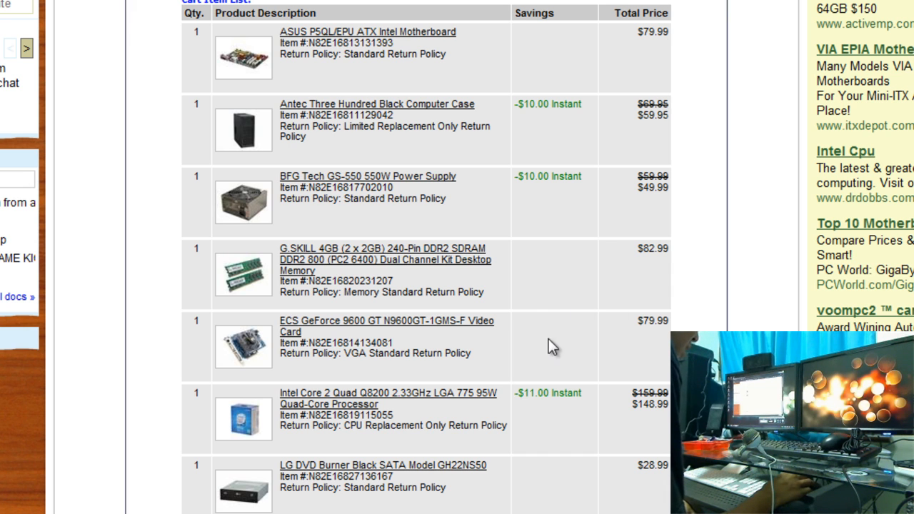
pyautogui.moveTo(550, 340)
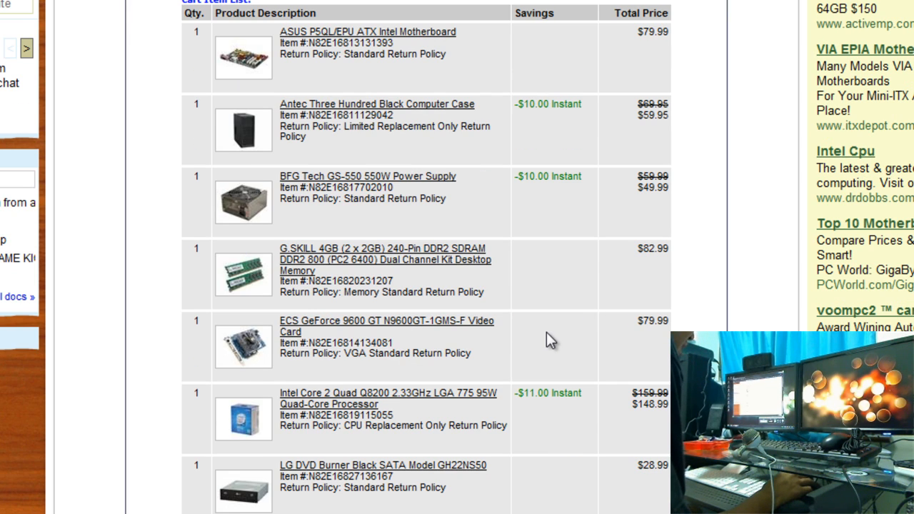
pyautogui.moveTo(559, 340)
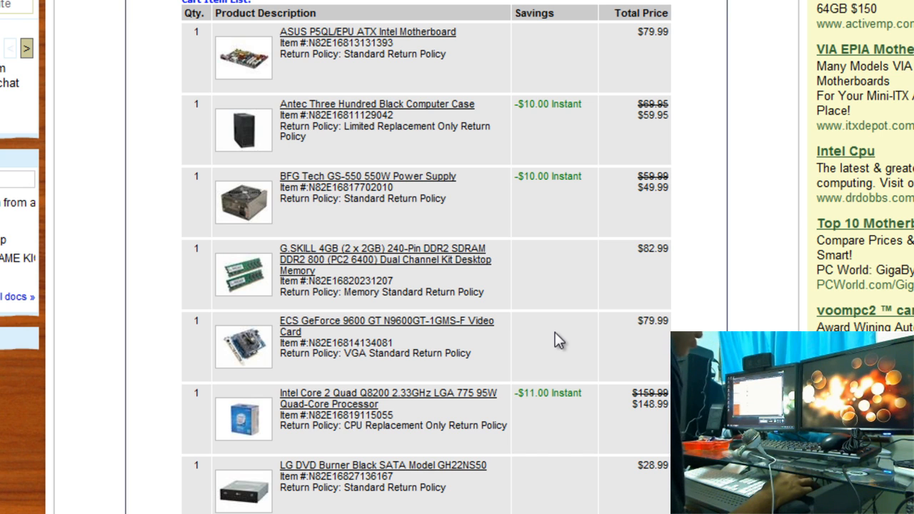
pyautogui.moveTo(451, 153)
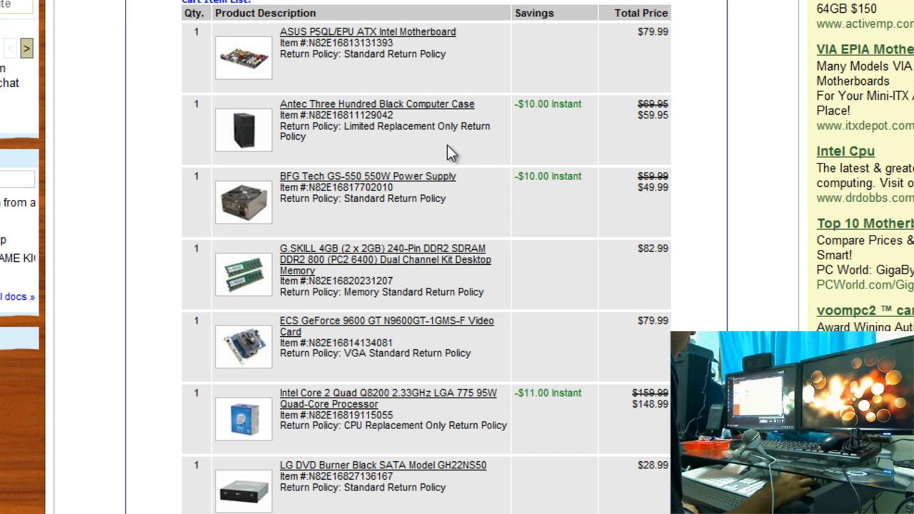
# - Scroll the Newegg order email through the PC parts list to the $530.89 Grand Total row
pyautogui.scroll(-3)
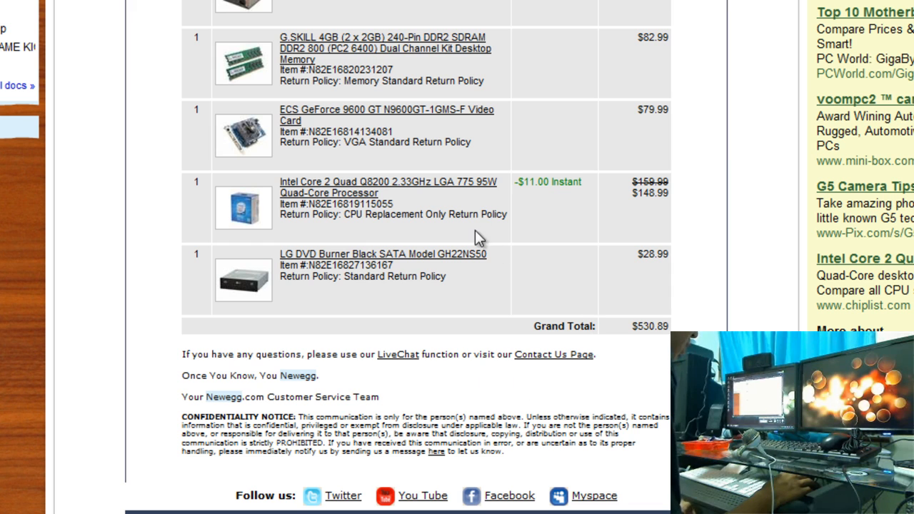
pyautogui.scroll(3)
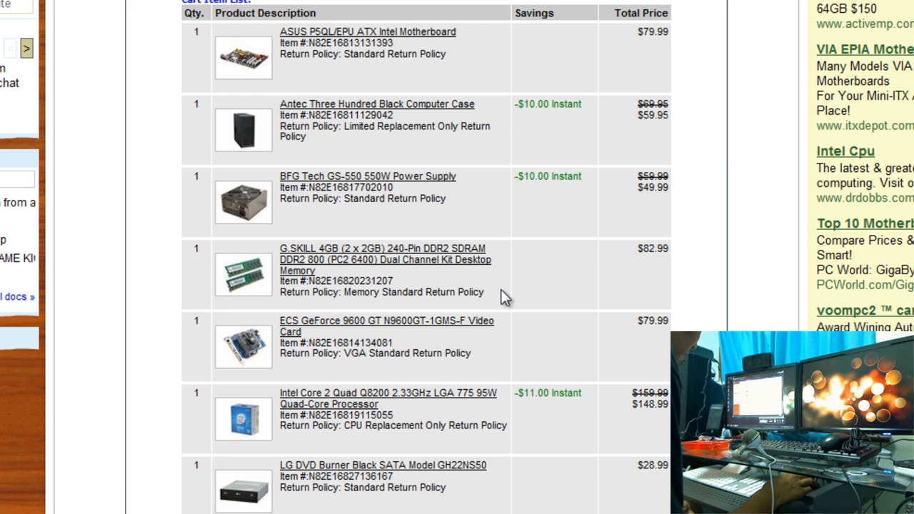
pyautogui.moveTo(540, 306)
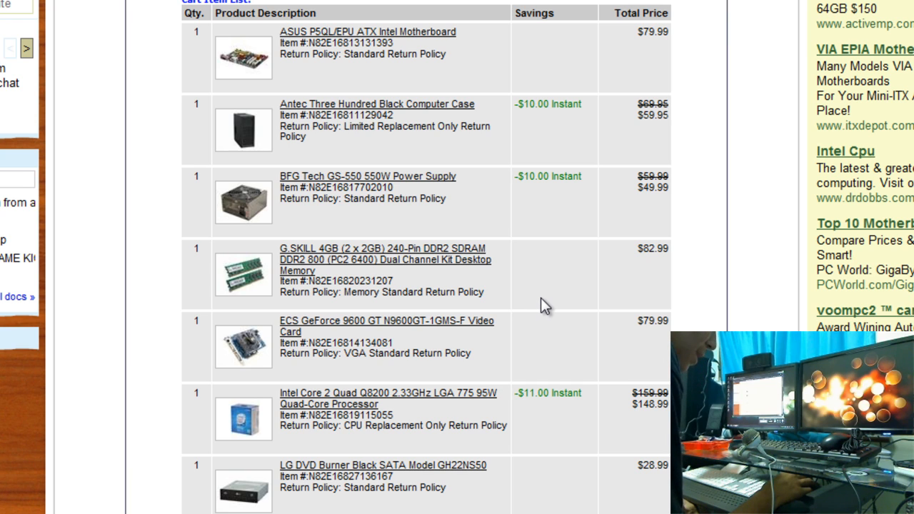
pyautogui.moveTo(407, 449)
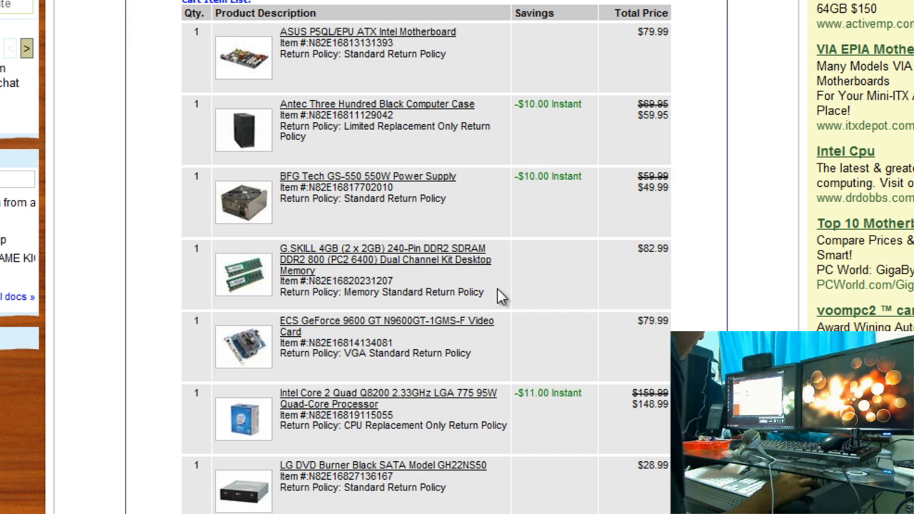
pyautogui.scroll(-3)
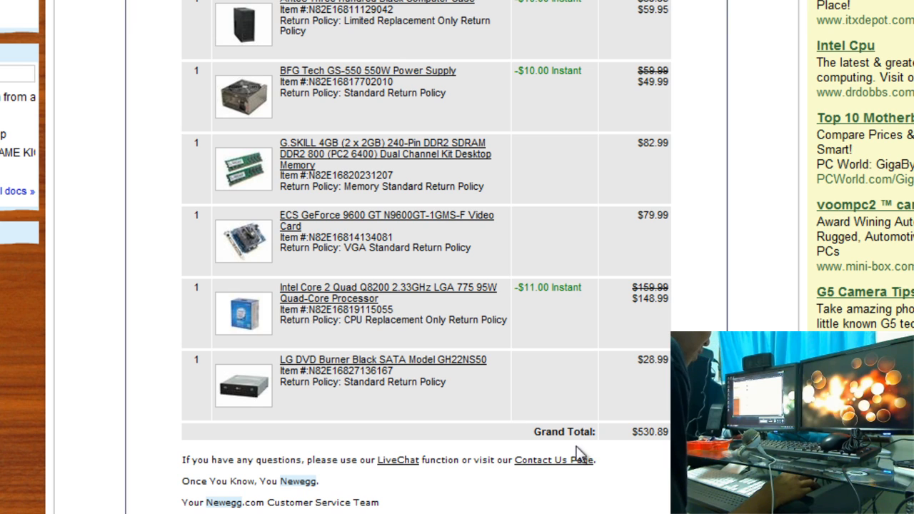
pyautogui.moveTo(657, 254)
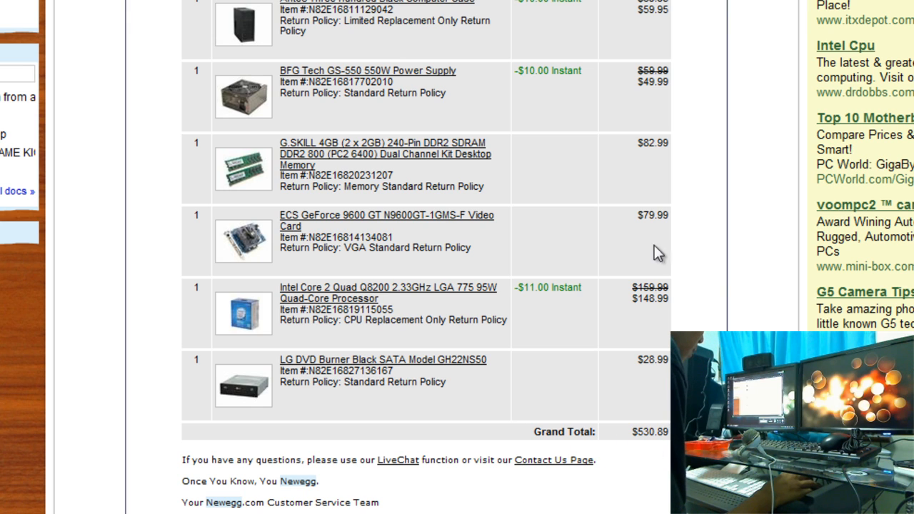
pyautogui.moveTo(622, 441)
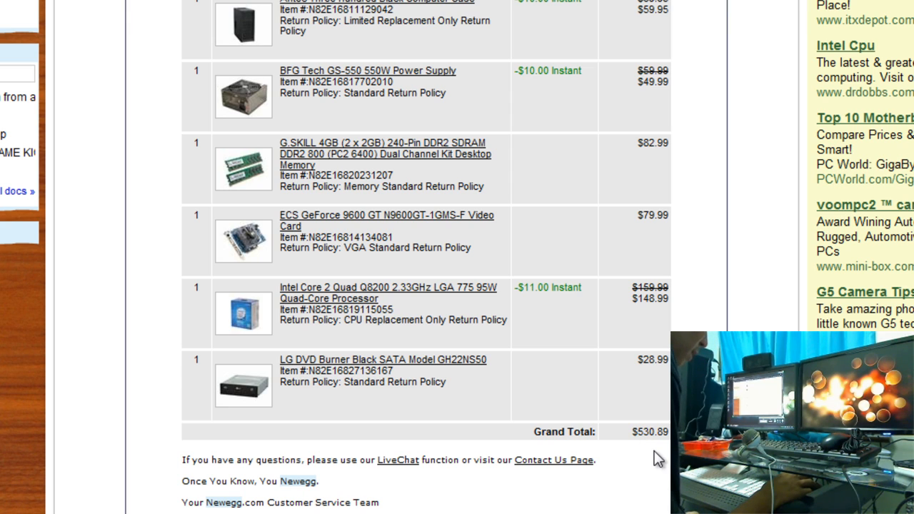
pyautogui.moveTo(628, 398)
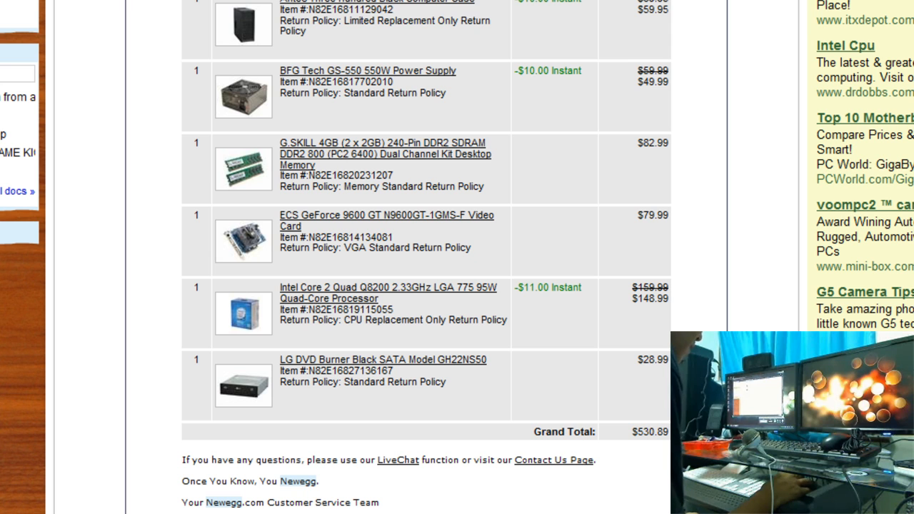
pyautogui.scroll(3)
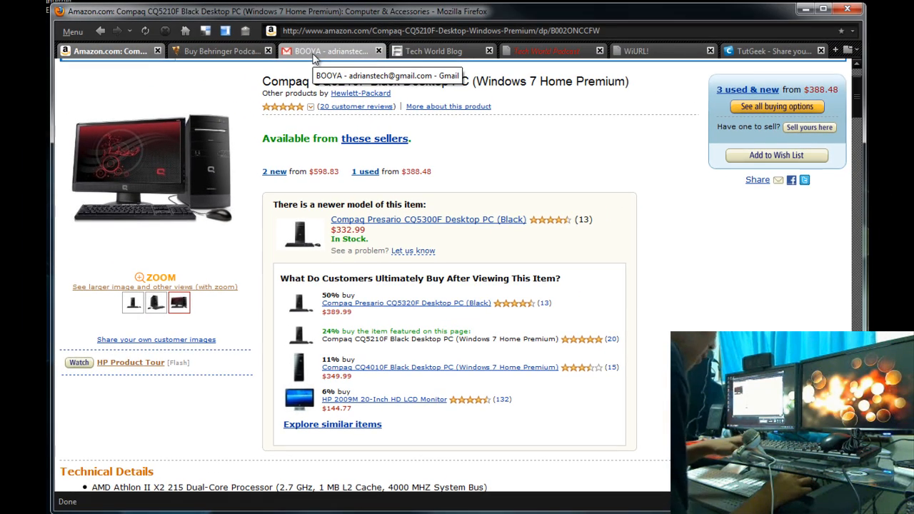
# - Move from the Newegg order email to the Tech World Podcast site showing episode 67, 15 Sites that changed the web
pyautogui.click(330, 52)
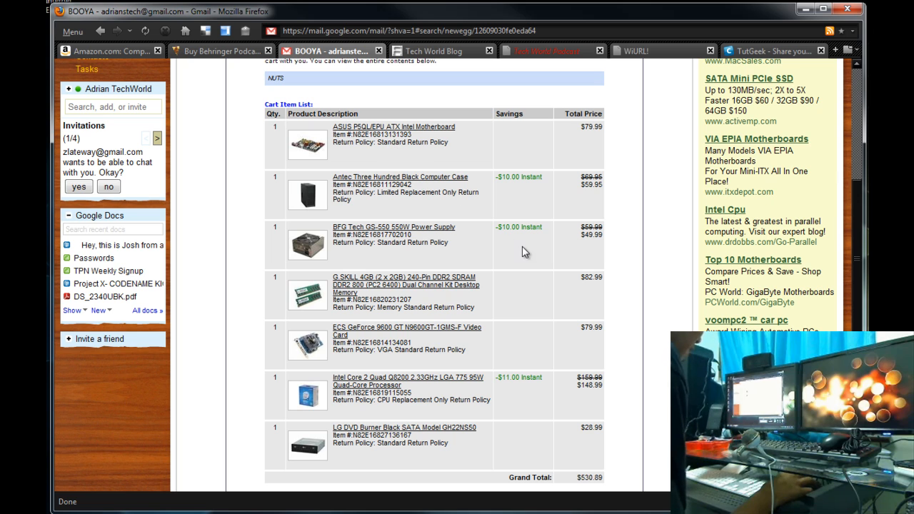
pyautogui.moveTo(537, 257)
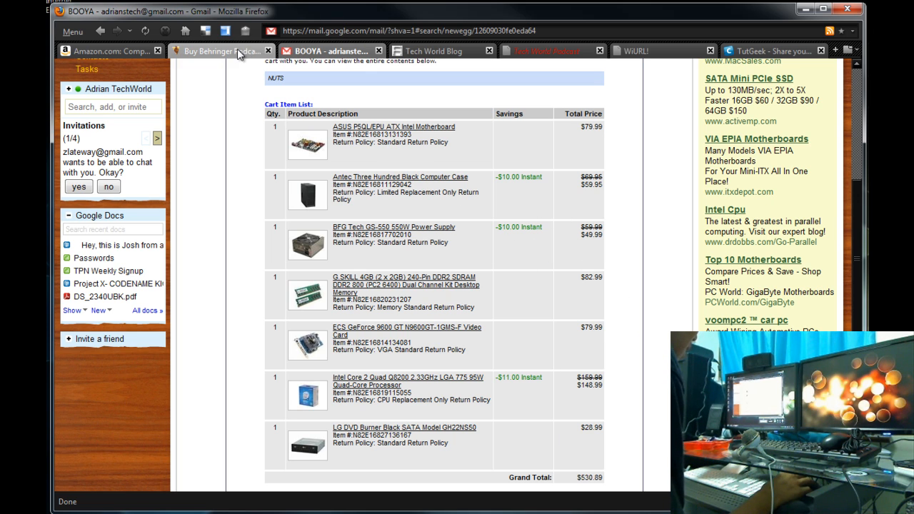
pyautogui.click(214, 51)
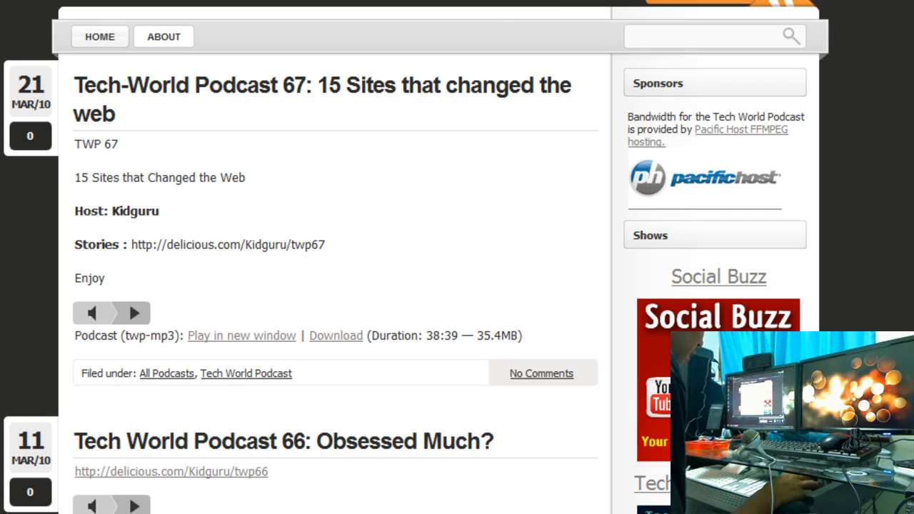
pyautogui.moveTo(121, 128)
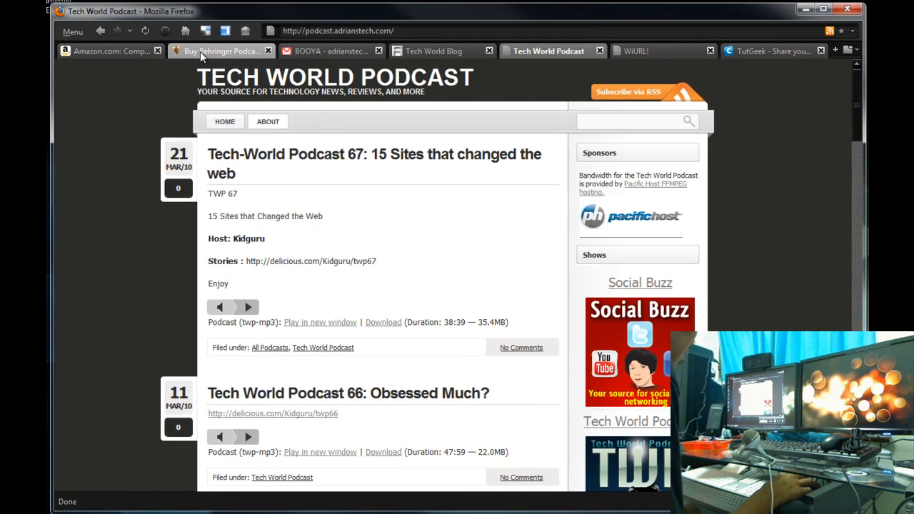
# - Review the Behringer Podcastudio Bundle at $199.99 on Musician's Friend, glancing back at the Compaq listing
pyautogui.click(217, 52)
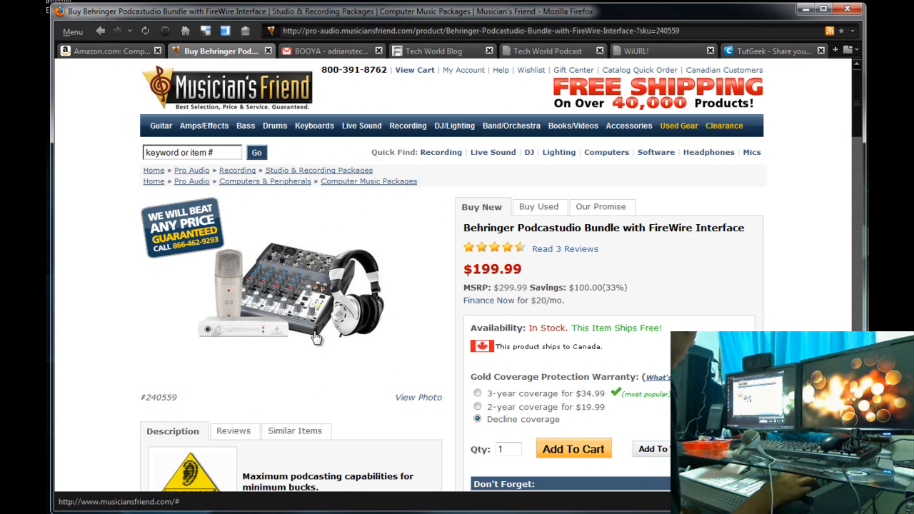
pyautogui.moveTo(291, 283)
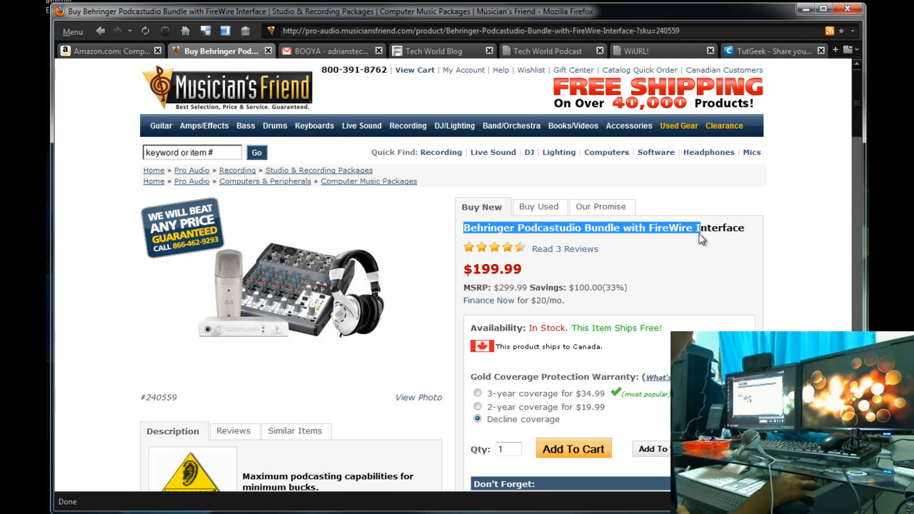
pyautogui.scroll(-3)
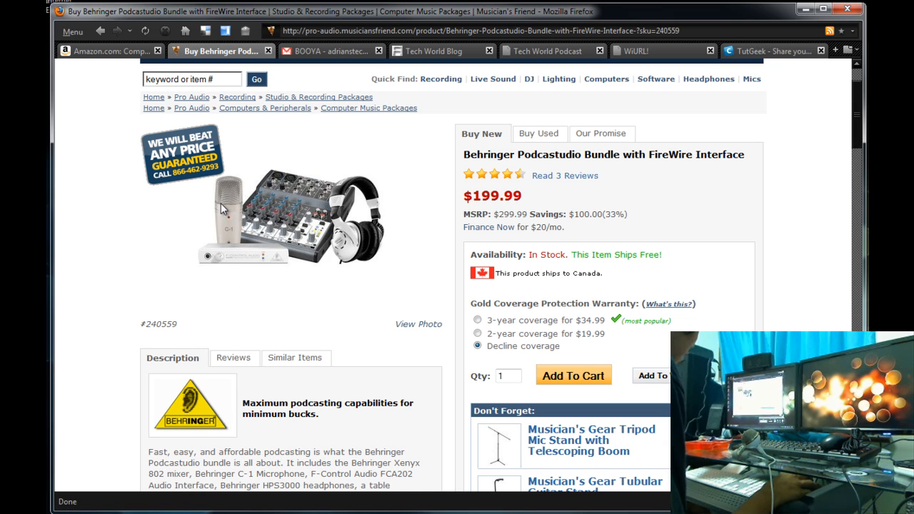
pyautogui.moveTo(403, 240)
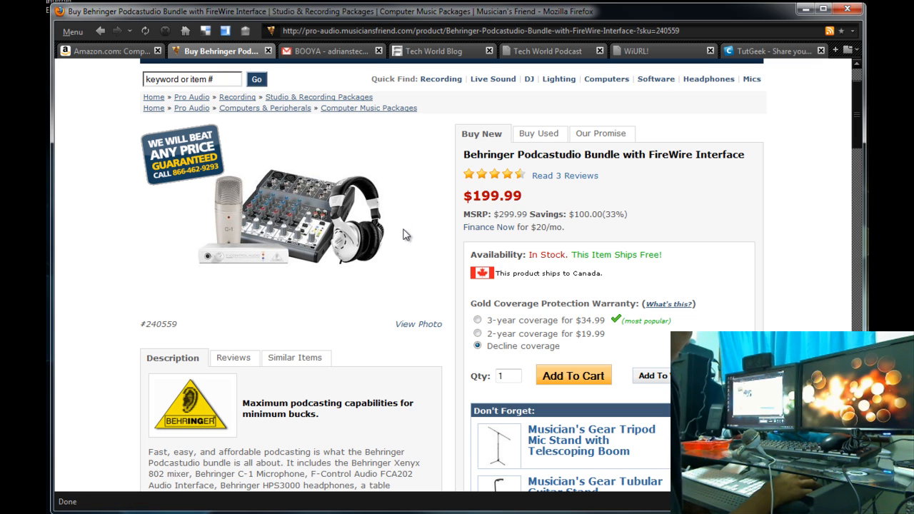
pyautogui.moveTo(411, 241)
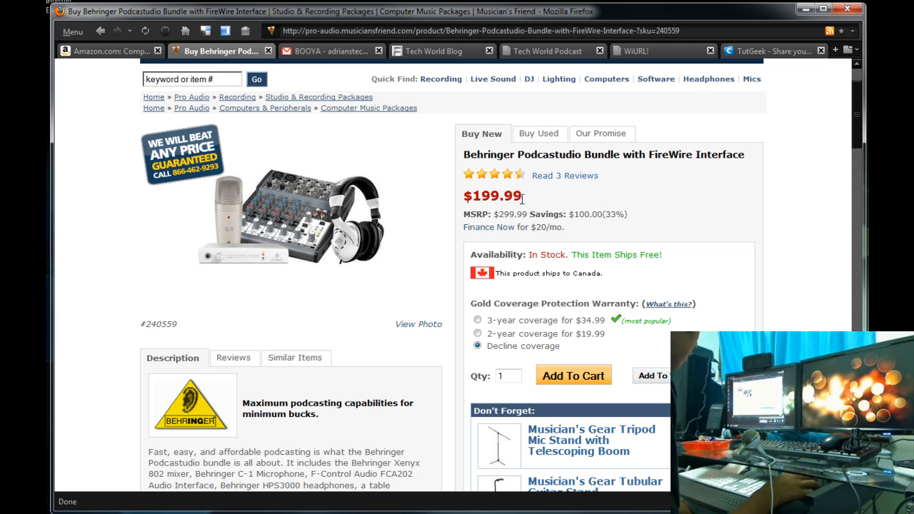
pyautogui.moveTo(646, 218)
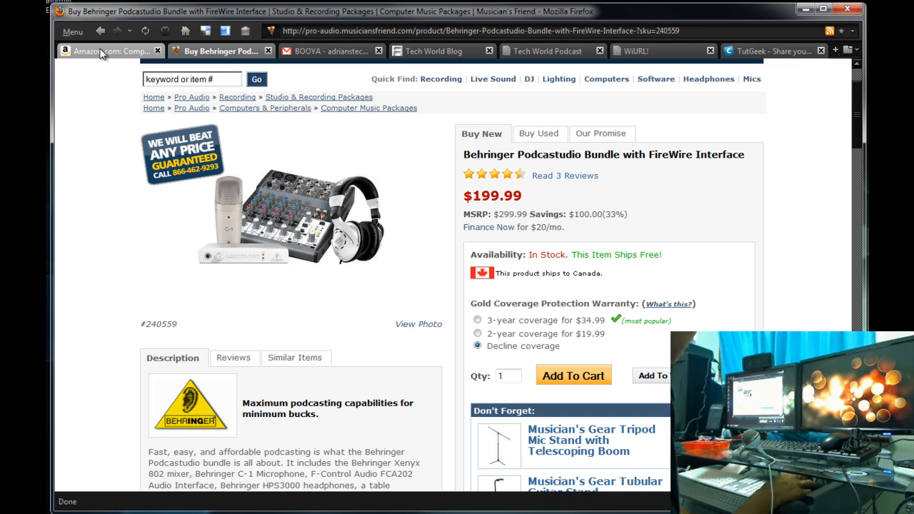
pyautogui.click(100, 52)
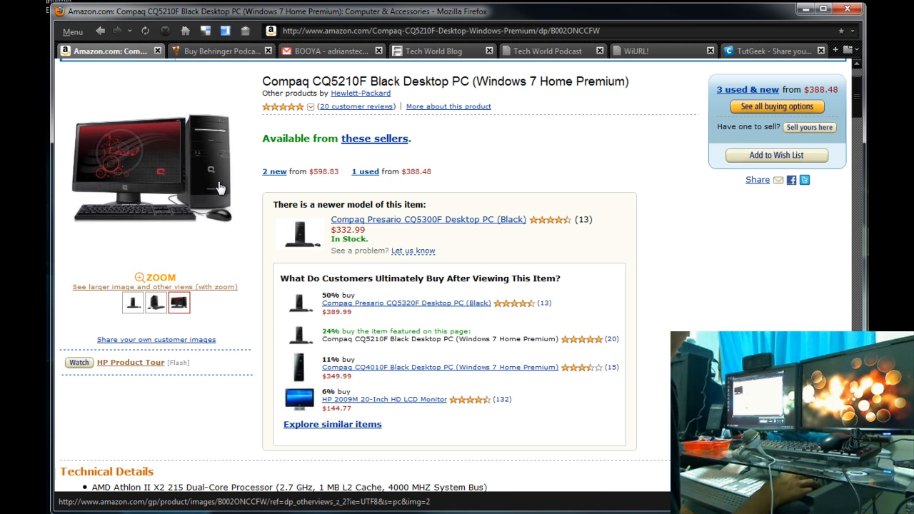
pyautogui.click(217, 51)
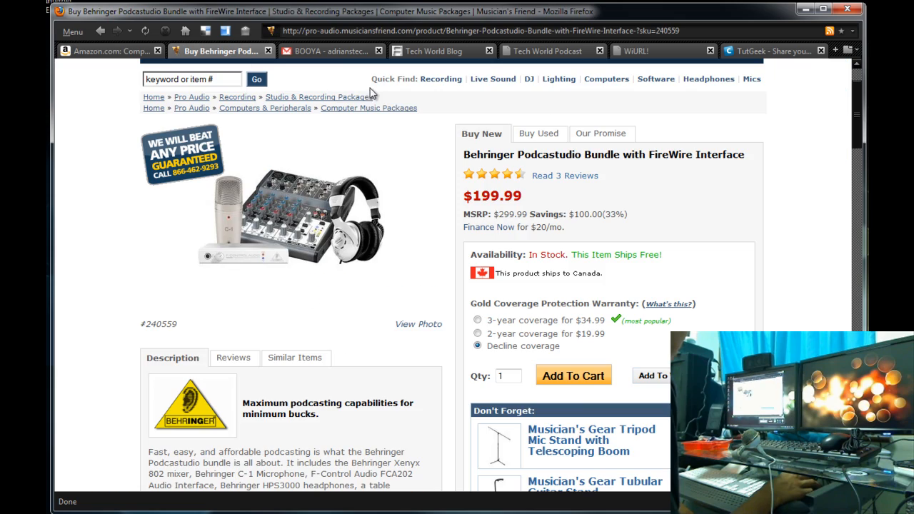
# - Revisit the Newegg order email and the bundle page, then land on the Tech World Blog homepage
pyautogui.click(331, 51)
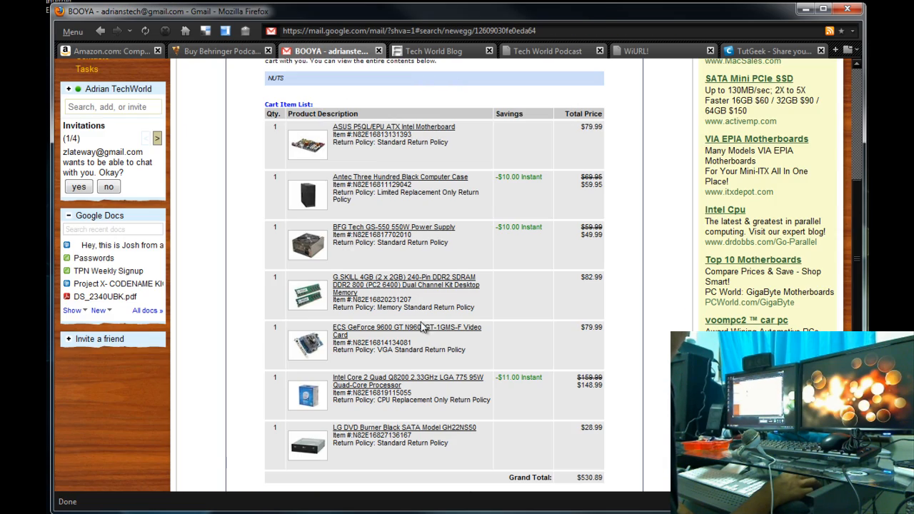
pyautogui.moveTo(493, 288)
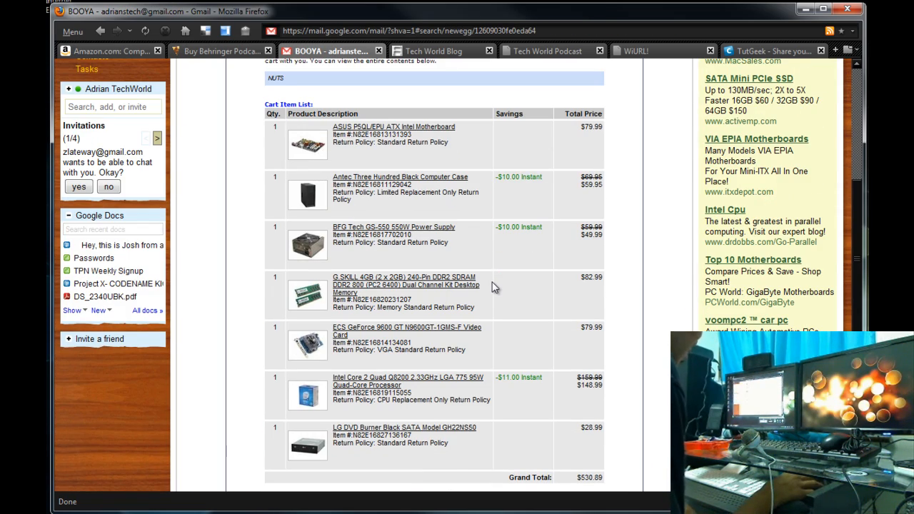
pyautogui.moveTo(435, 306)
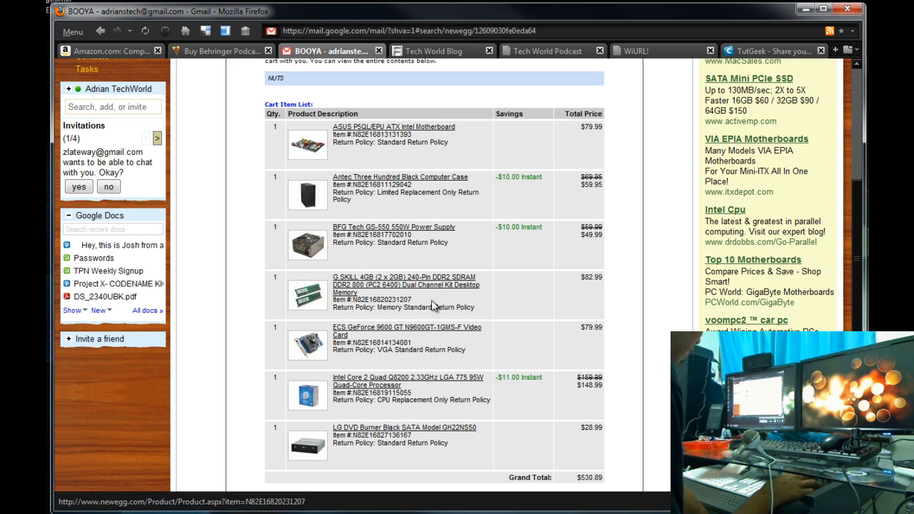
pyautogui.moveTo(426, 57)
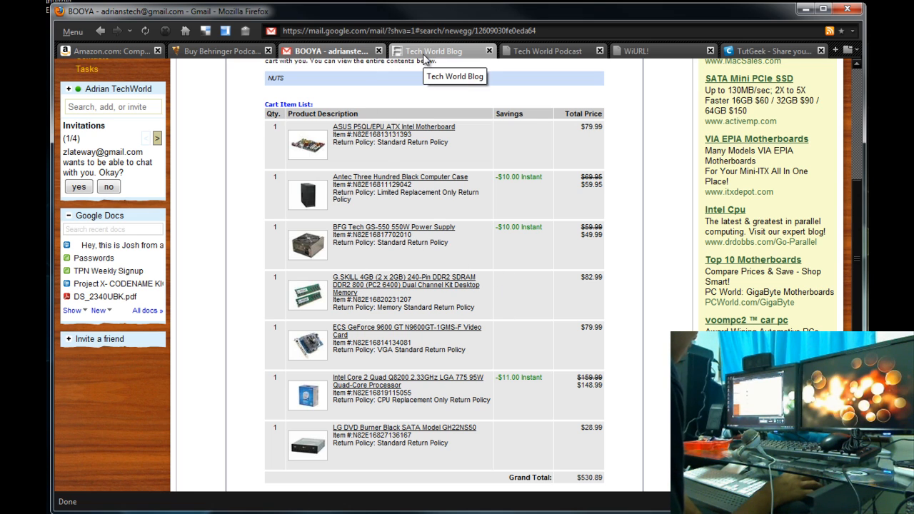
pyautogui.moveTo(463, 57)
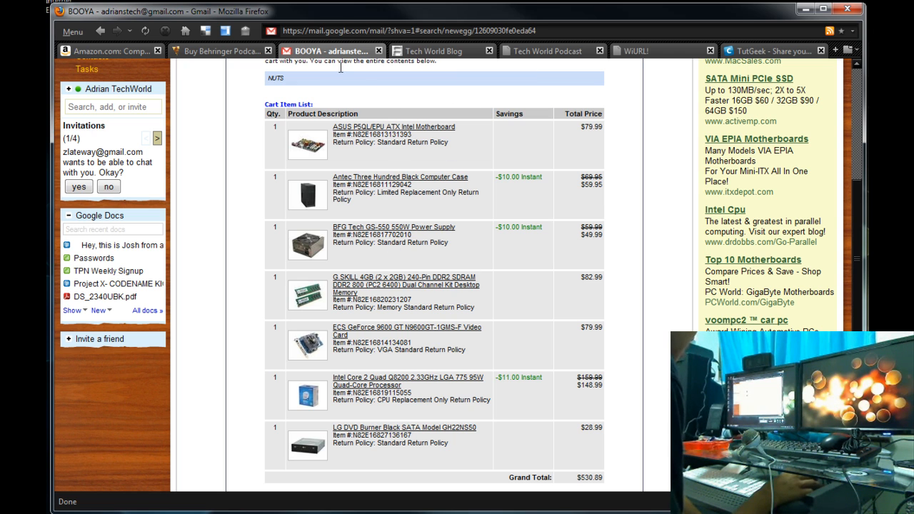
pyautogui.click(217, 51)
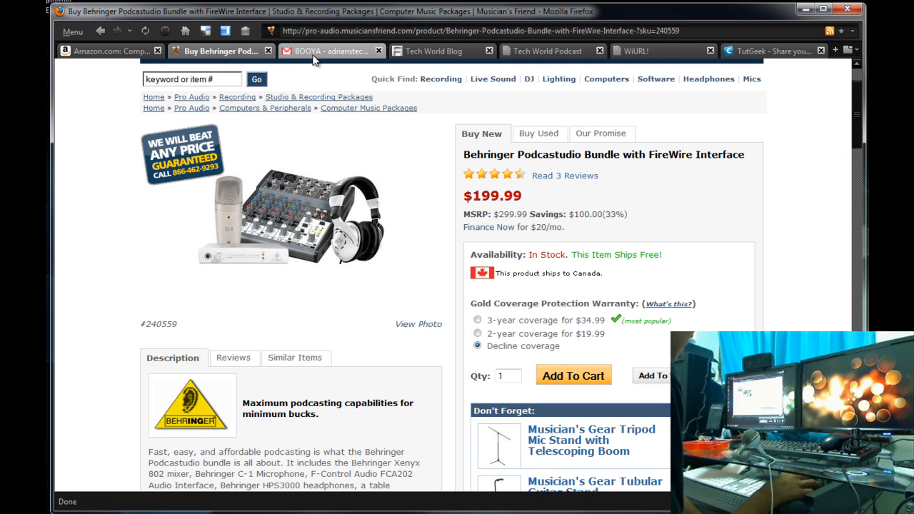
pyautogui.click(329, 51)
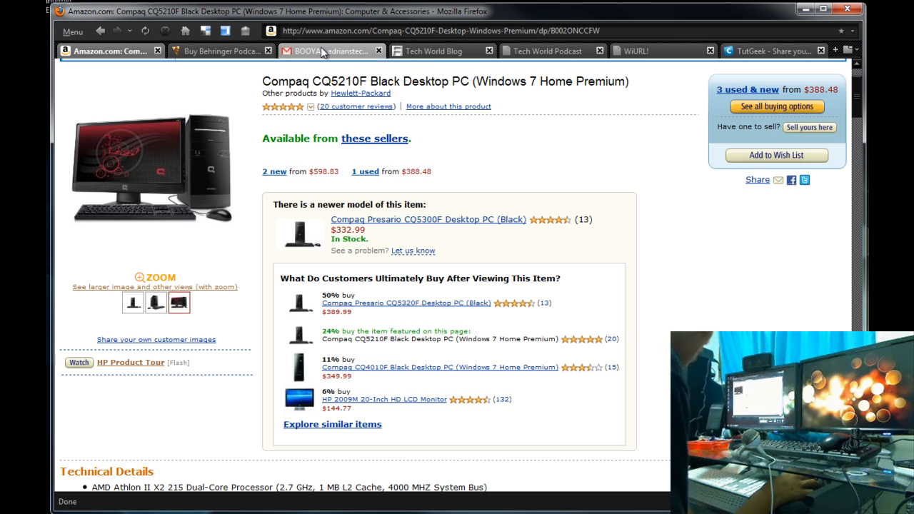
pyautogui.click(329, 51)
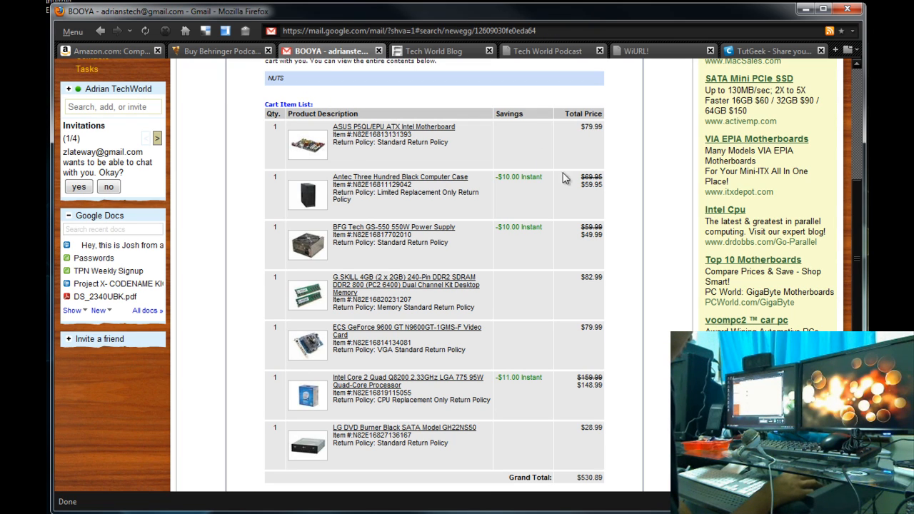
pyautogui.moveTo(431, 51)
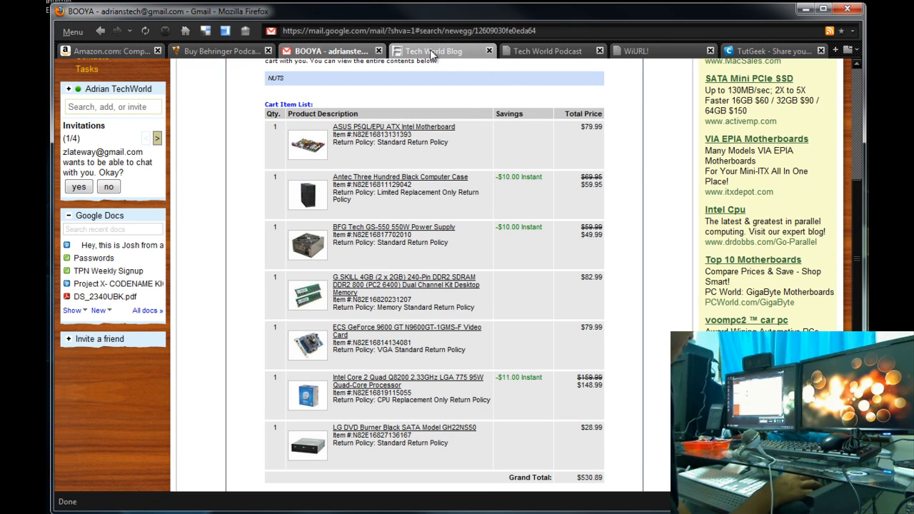
pyautogui.click(434, 52)
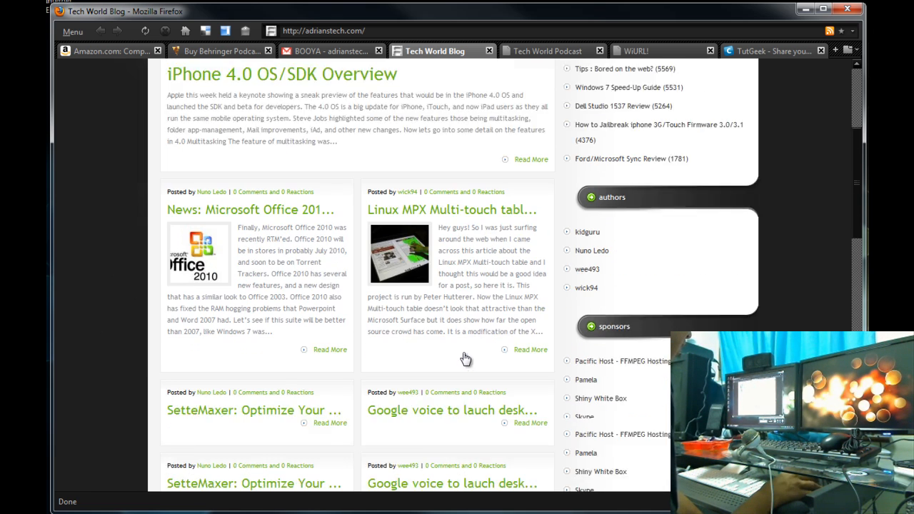
# - Scroll through the Tech World Blog posts like the iPhone 4.0 OS overview, then bring up the WiURL site
pyautogui.scroll(3)
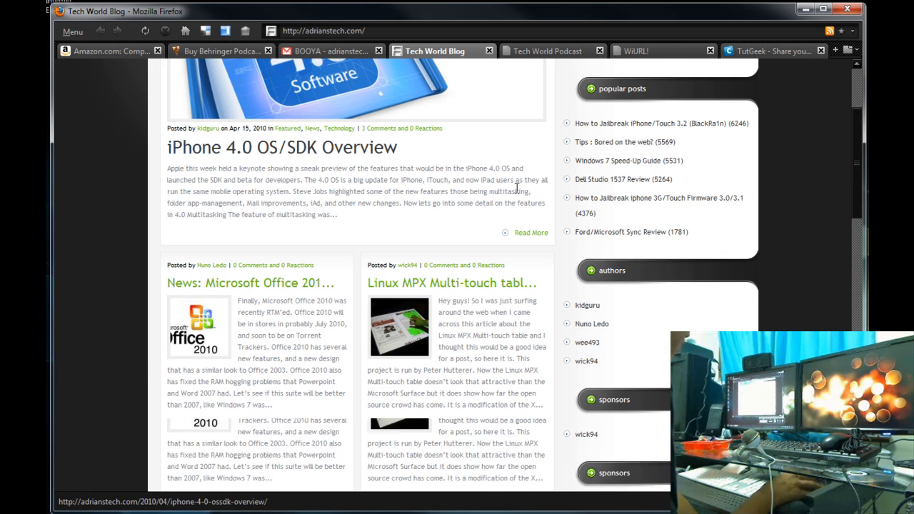
pyautogui.scroll(-3)
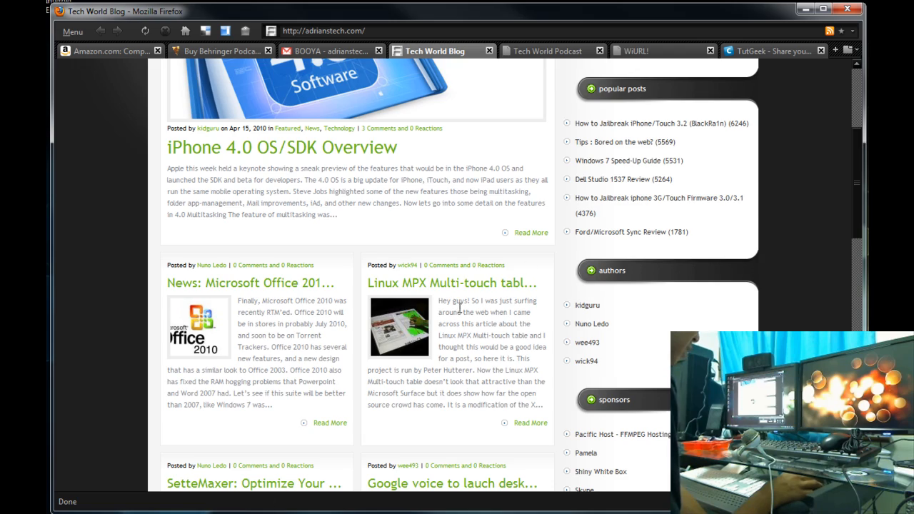
pyautogui.scroll(-3)
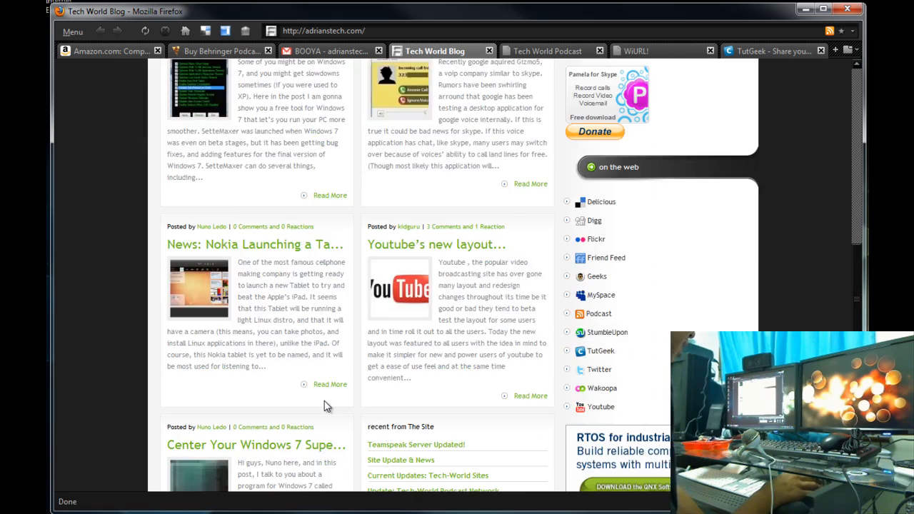
pyautogui.scroll(3)
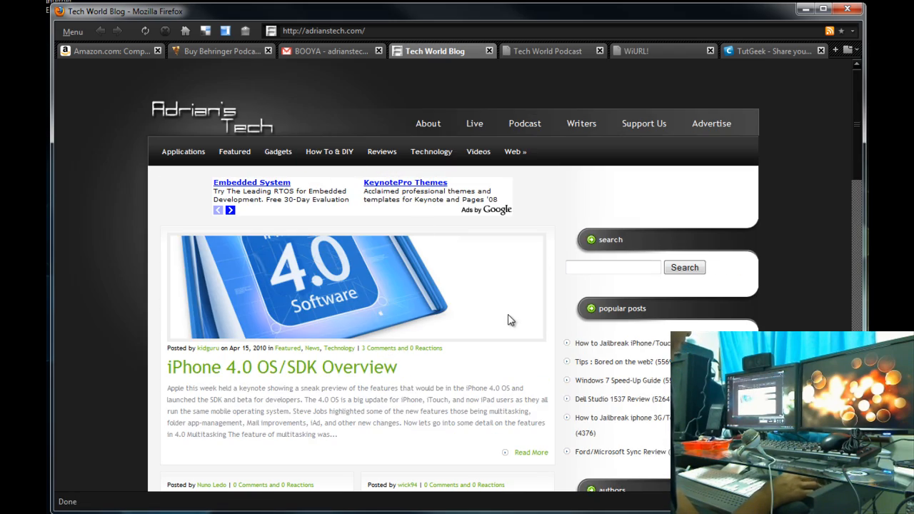
pyautogui.scroll(-3)
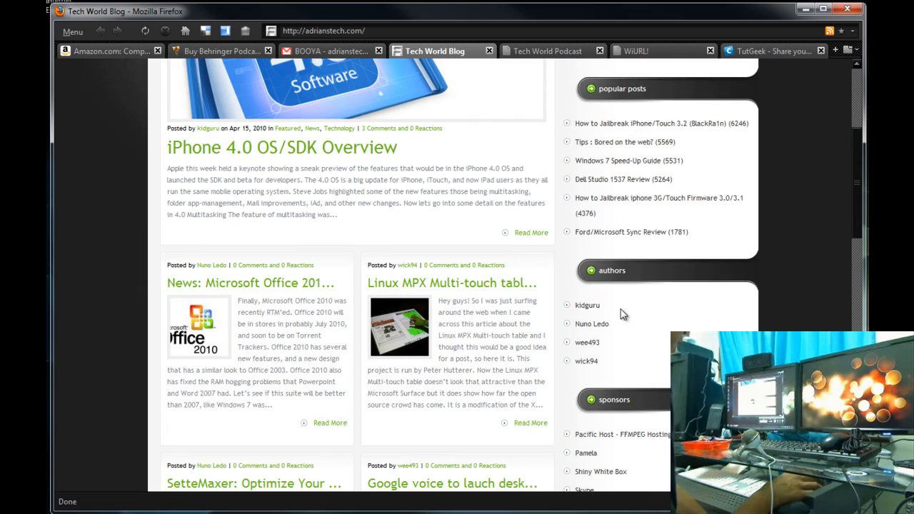
pyautogui.scroll(-3)
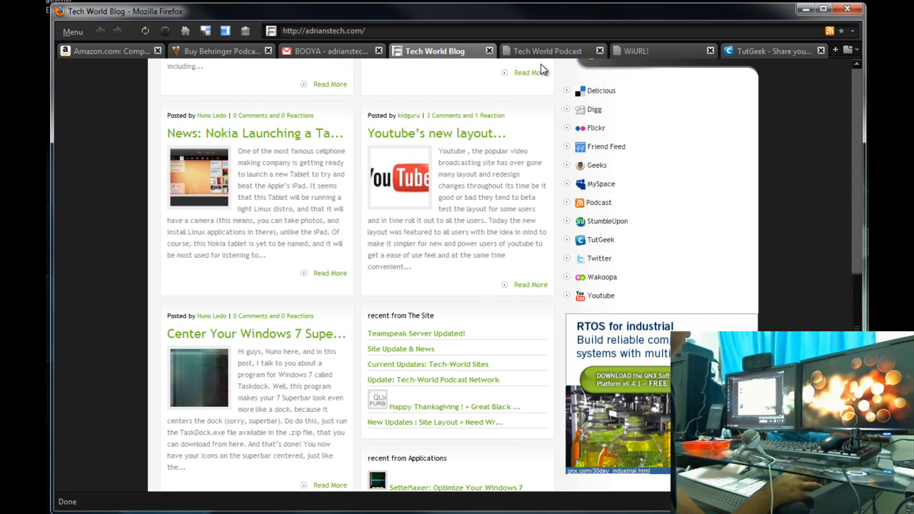
pyautogui.click(636, 51)
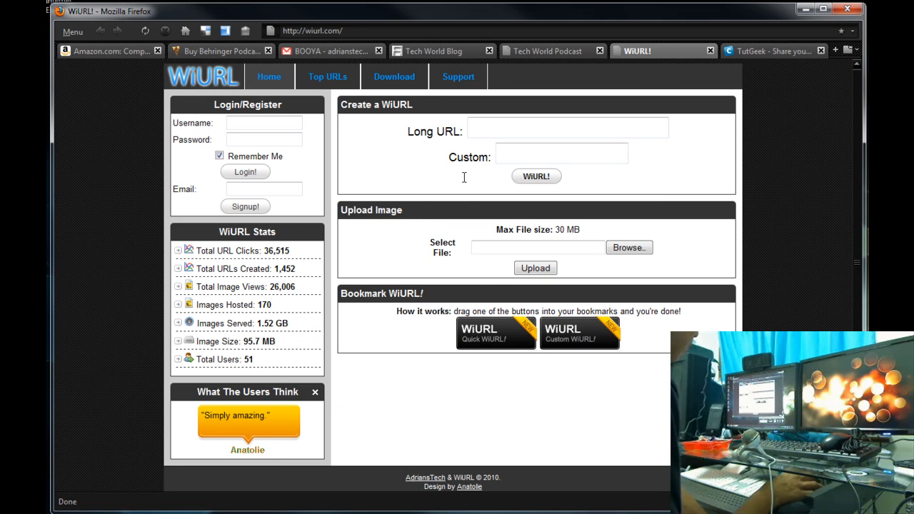
pyautogui.moveTo(457, 357)
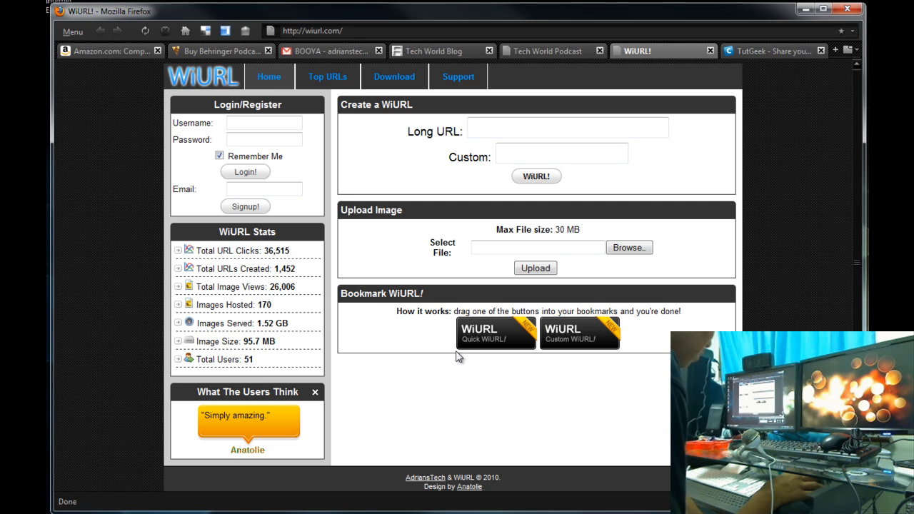
pyautogui.moveTo(492, 200)
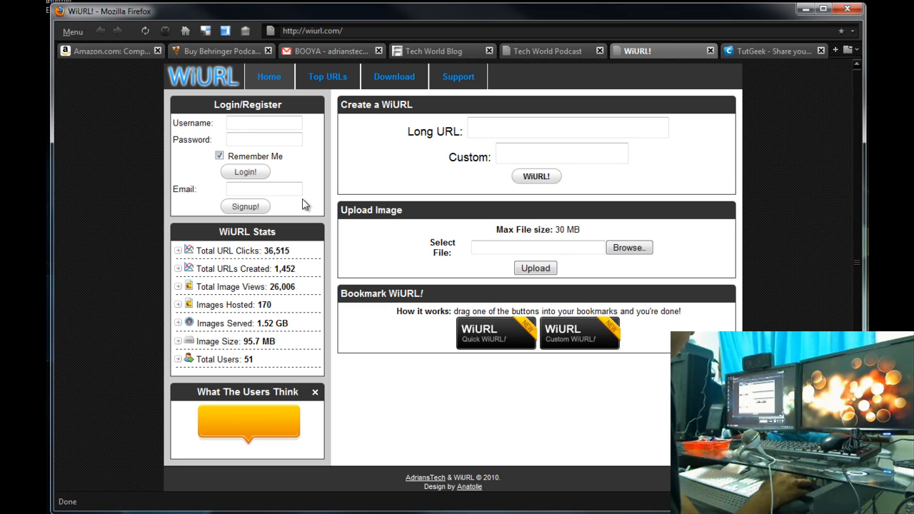
# - Switch from the WiURL page to the TutGeek video-sharing site
pyautogui.click(775, 51)
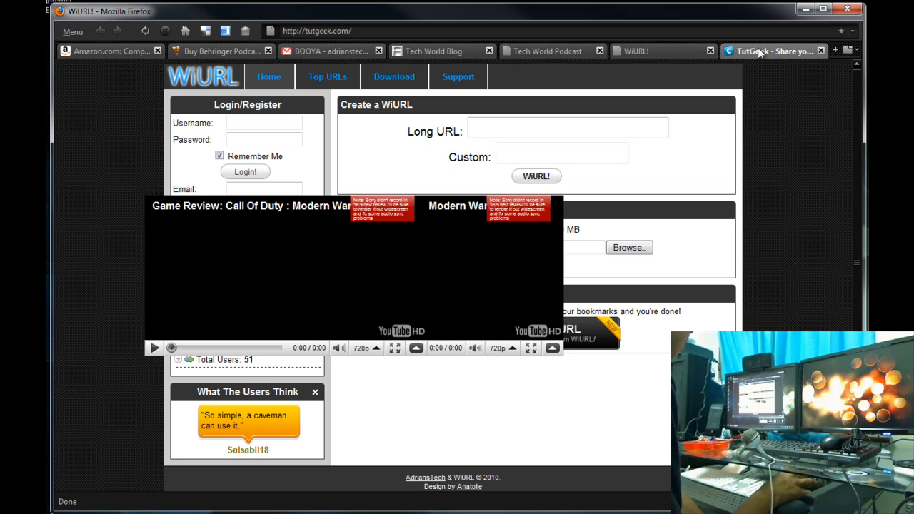
# - Scroll down the TutGeek homepage through its Call of Duty review videos and top users
pyautogui.click(771, 51)
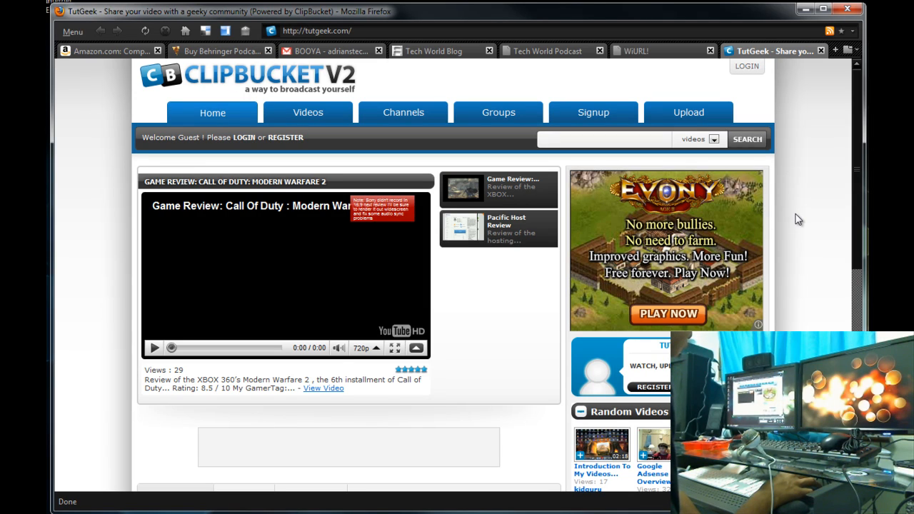
pyautogui.moveTo(403, 106)
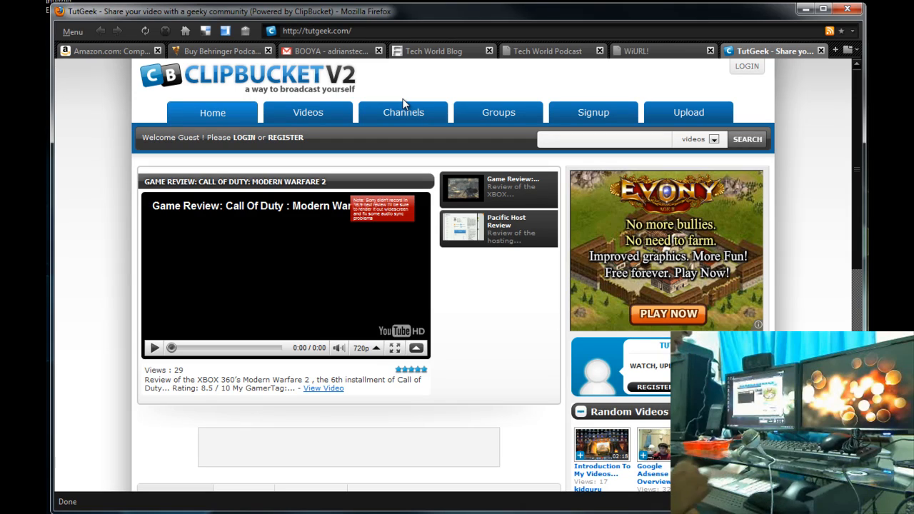
pyautogui.moveTo(377, 99)
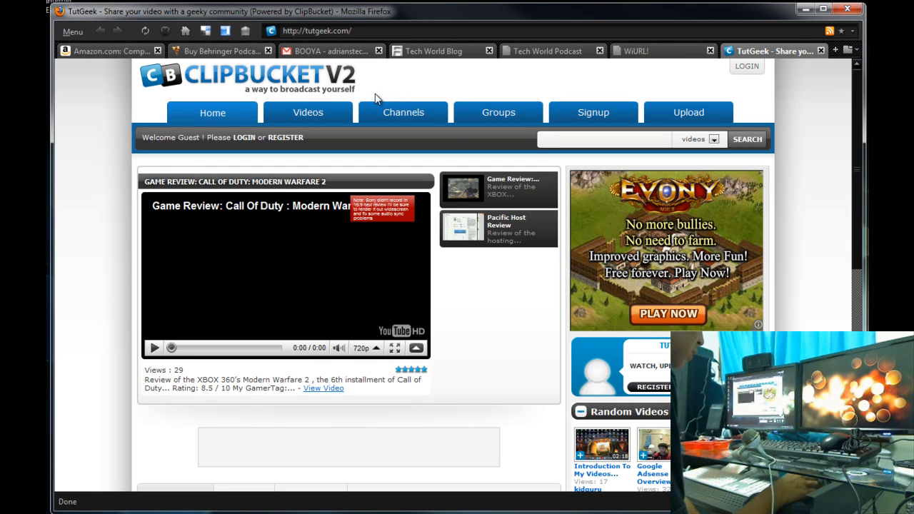
pyautogui.scroll(-3)
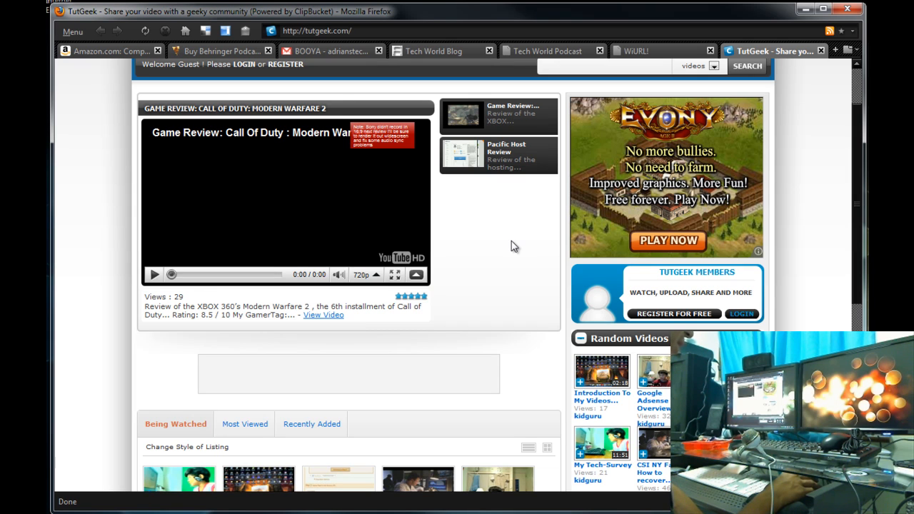
pyautogui.scroll(-3)
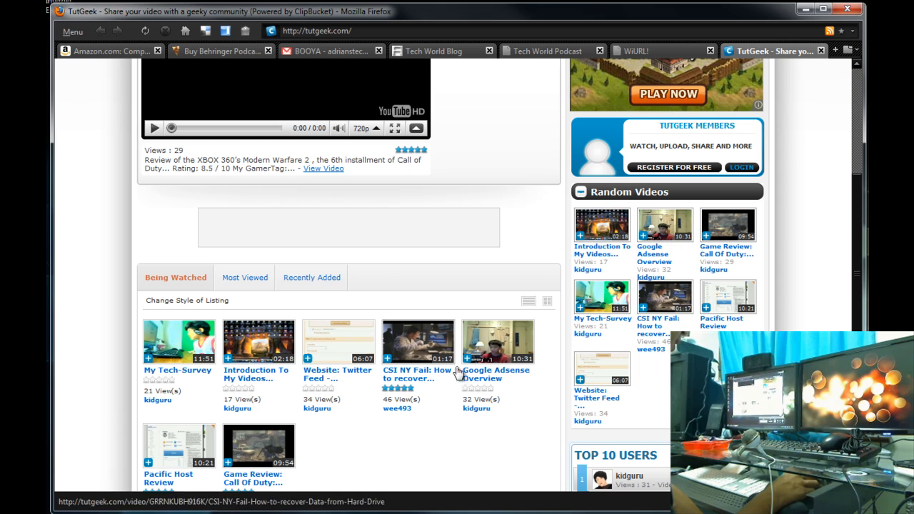
pyautogui.scroll(-3)
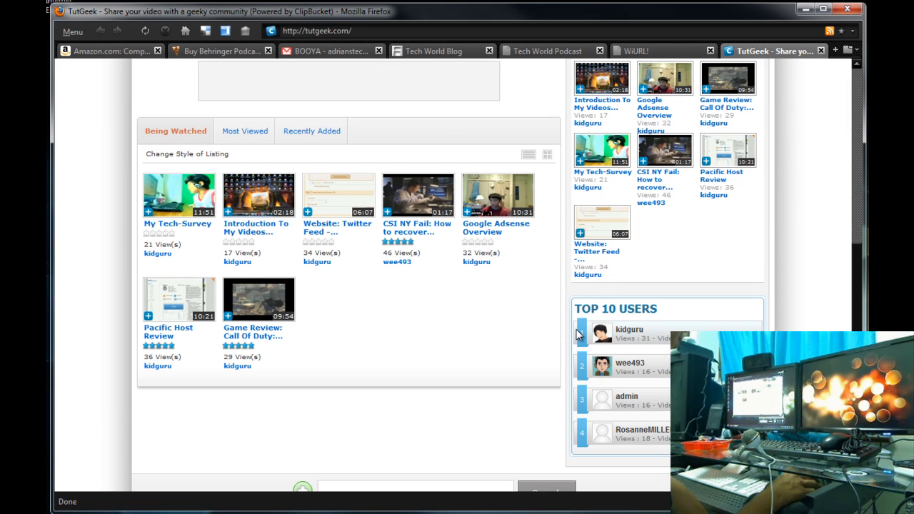
pyautogui.scroll(-3)
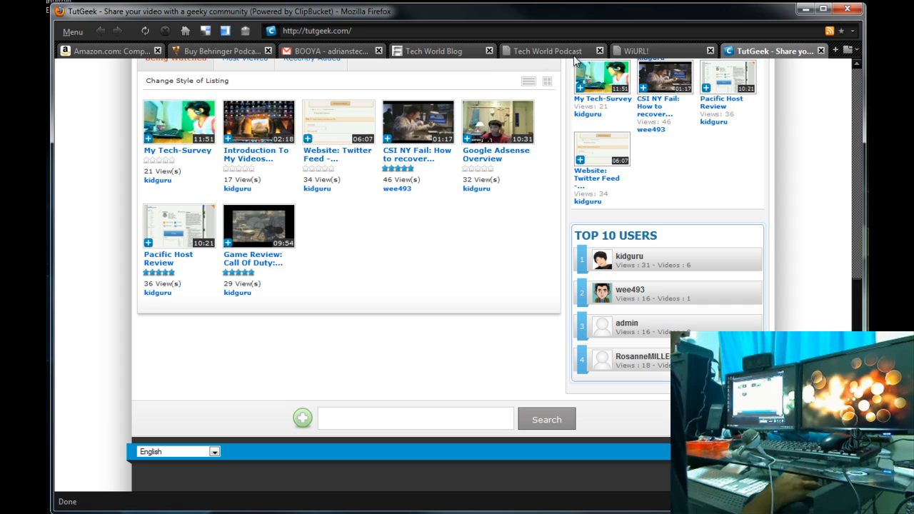
# - Glance at the WiURL site and TutGeek again, then return to the Amazon Compaq CQ5210F page
pyautogui.click(636, 52)
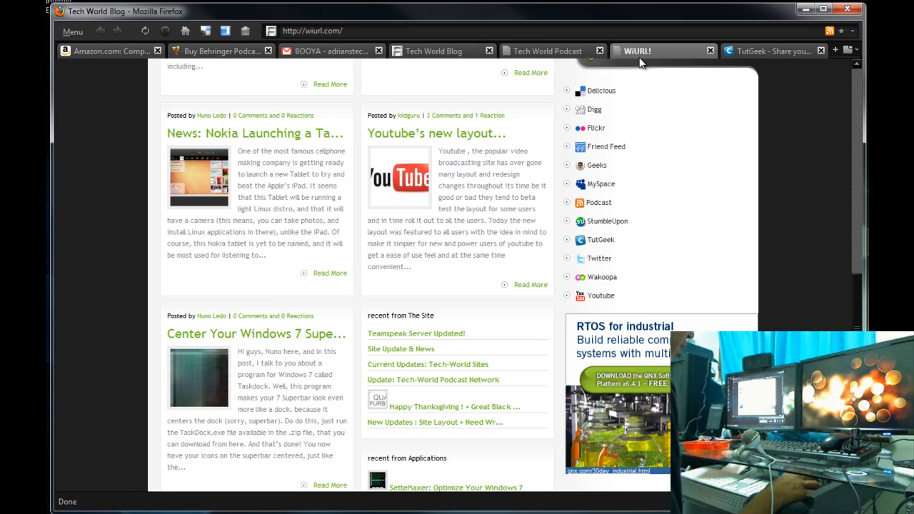
pyautogui.click(771, 52)
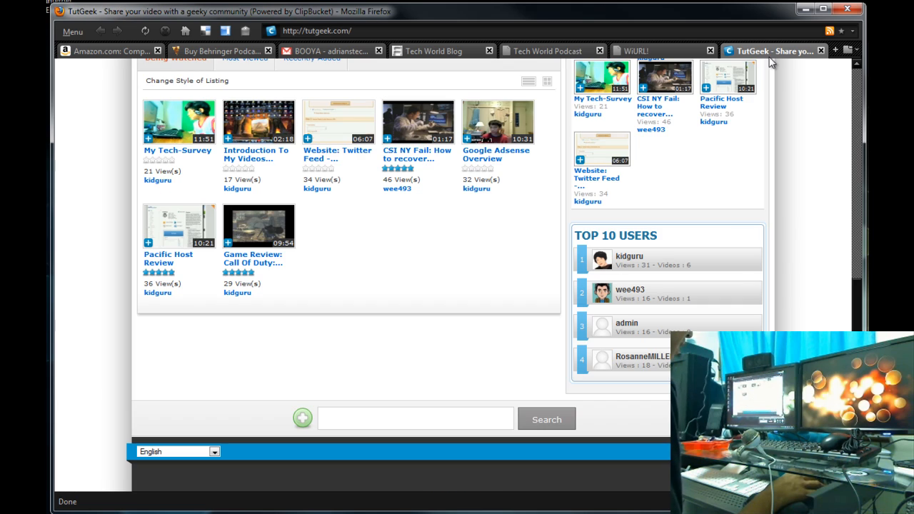
pyautogui.moveTo(664, 200)
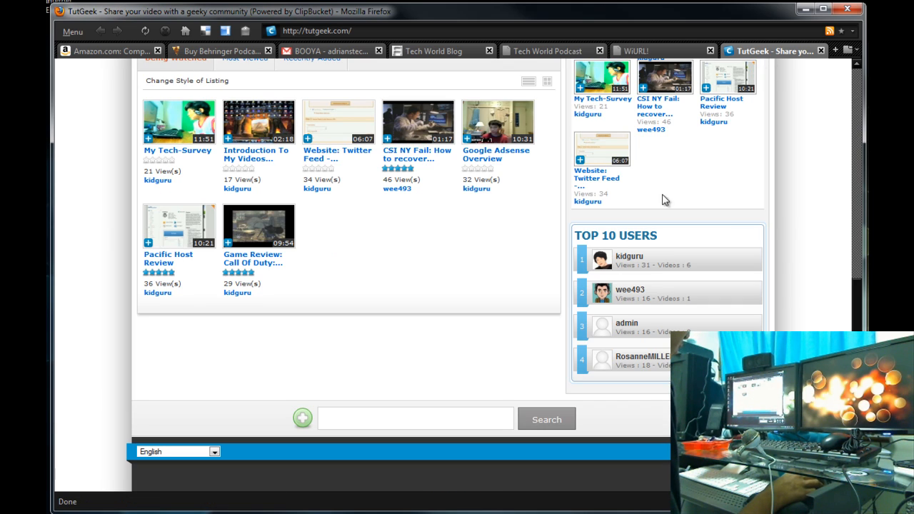
pyautogui.moveTo(575, 63)
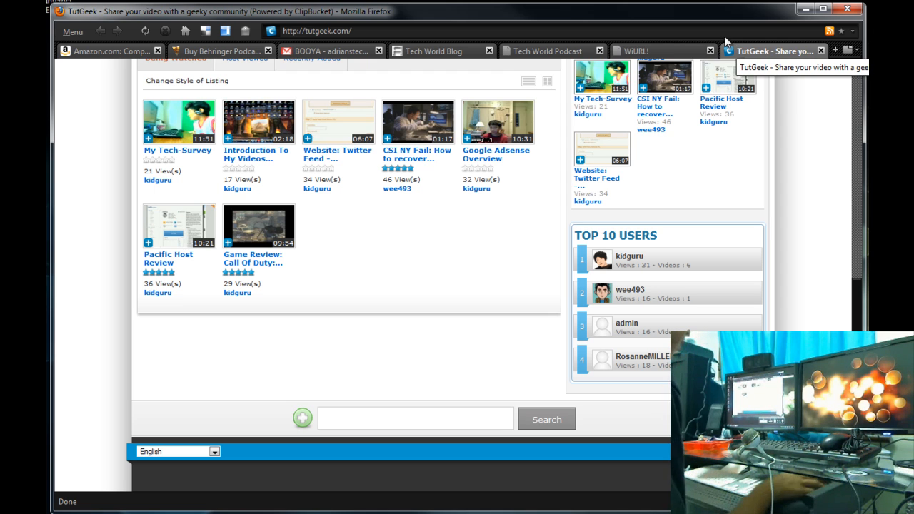
pyautogui.click(103, 52)
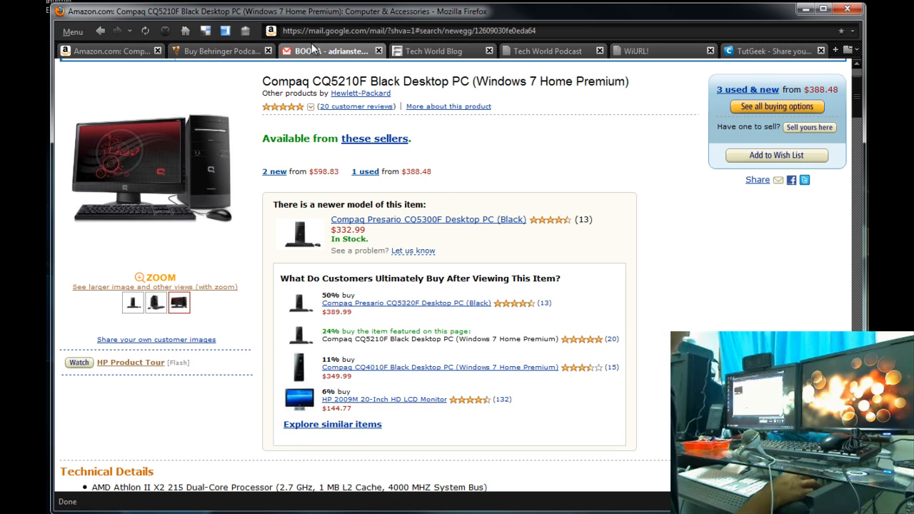
# - Bring up the Gmail Newegg order email listing cart items, savings and the grand total
pyautogui.click(328, 51)
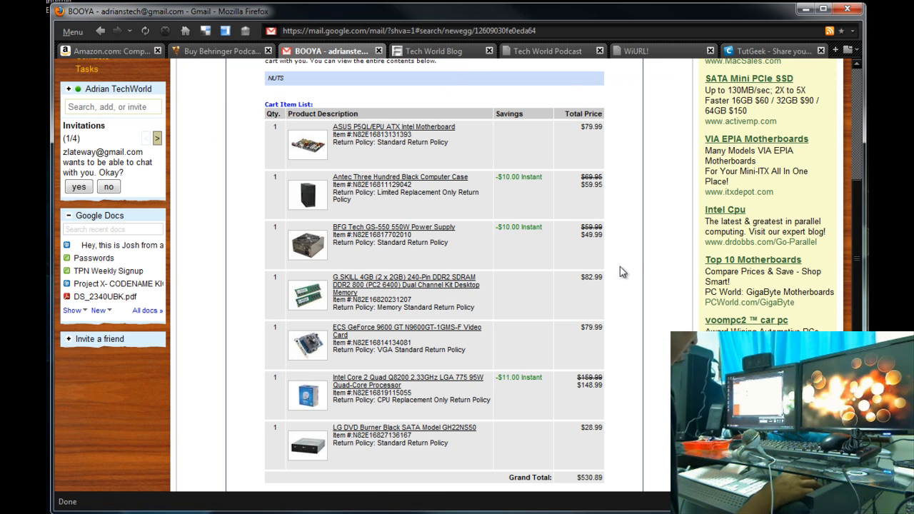
pyautogui.moveTo(668, 51)
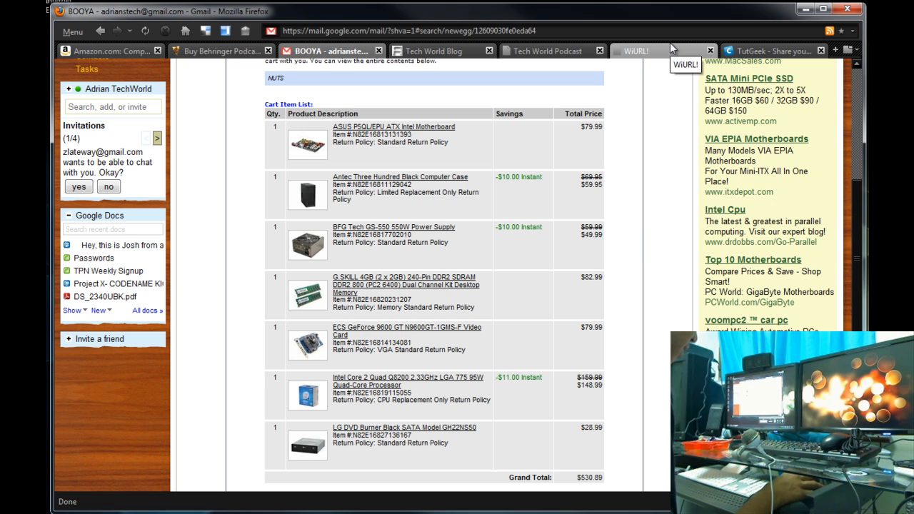